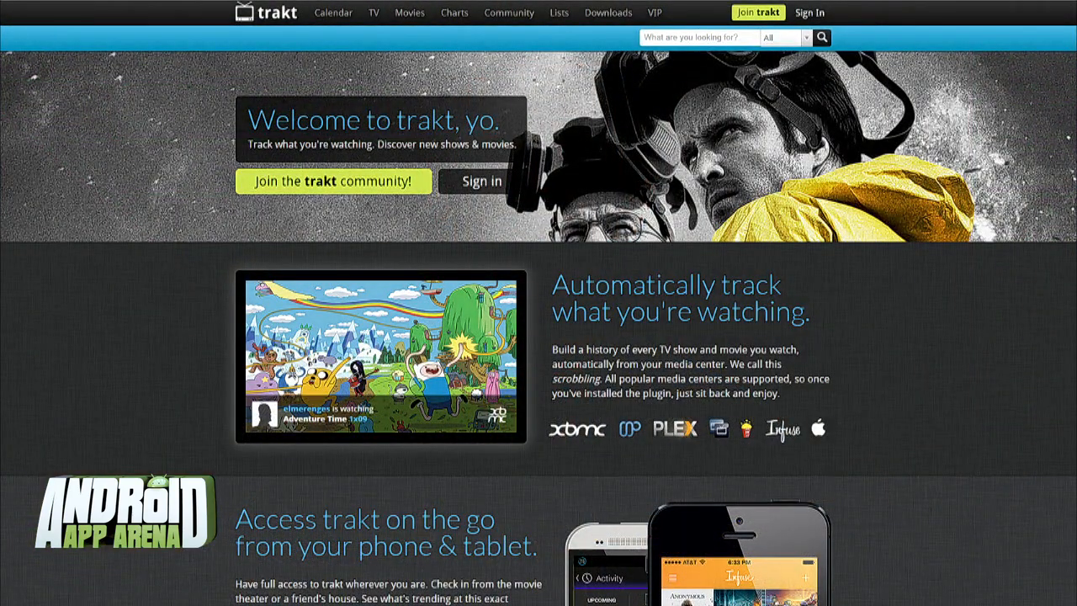
{"action": "mouse_move", "coordinate": [1009, 205]}
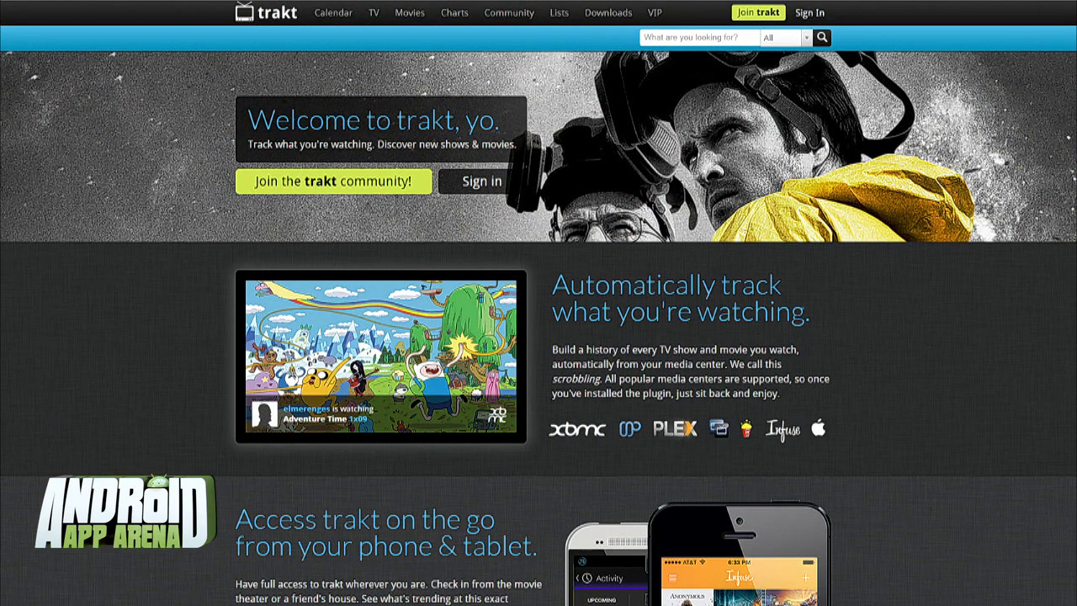
Scroll through the intro and dismiss the welcome notice via 'Got it. Let's go!'
{"action": "scroll", "scroll_direction": "down", "scroll_amount": 3}
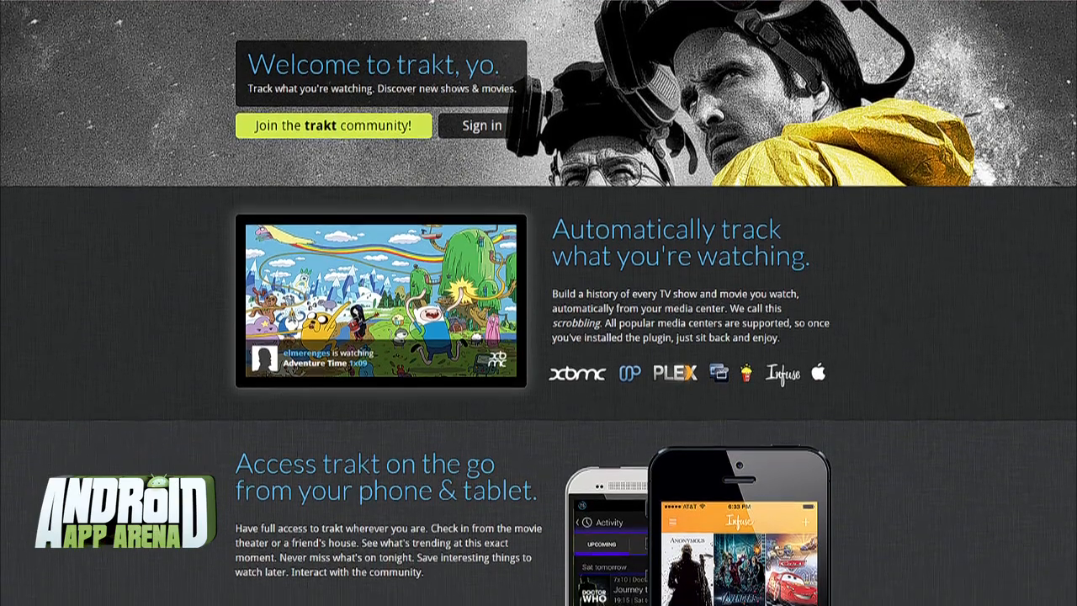
{"action": "scroll", "scroll_direction": "down", "scroll_amount": 3}
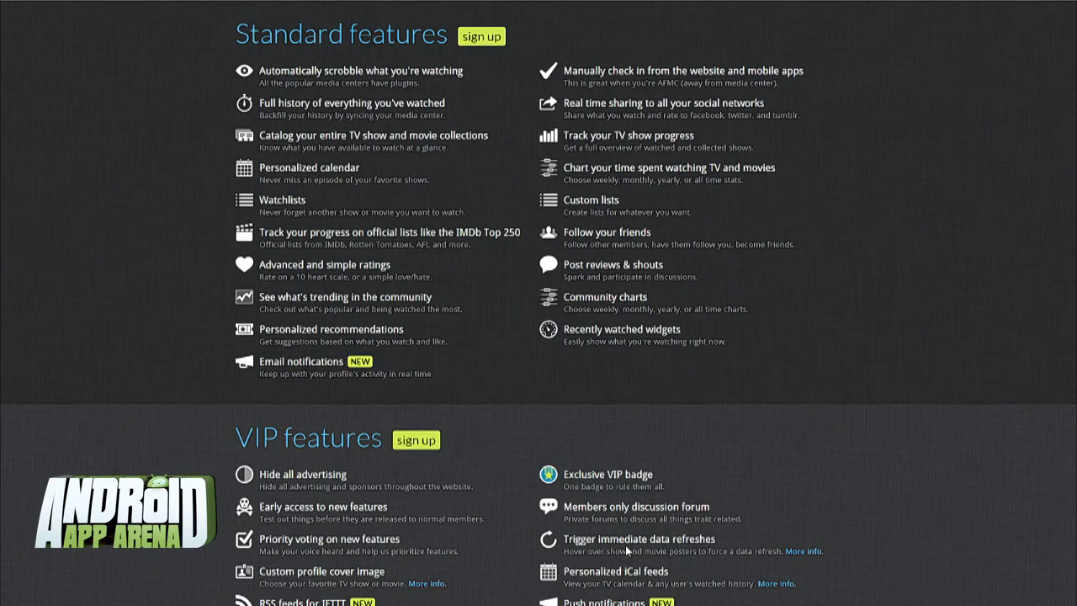
{"action": "mouse_move", "coordinate": [626, 552]}
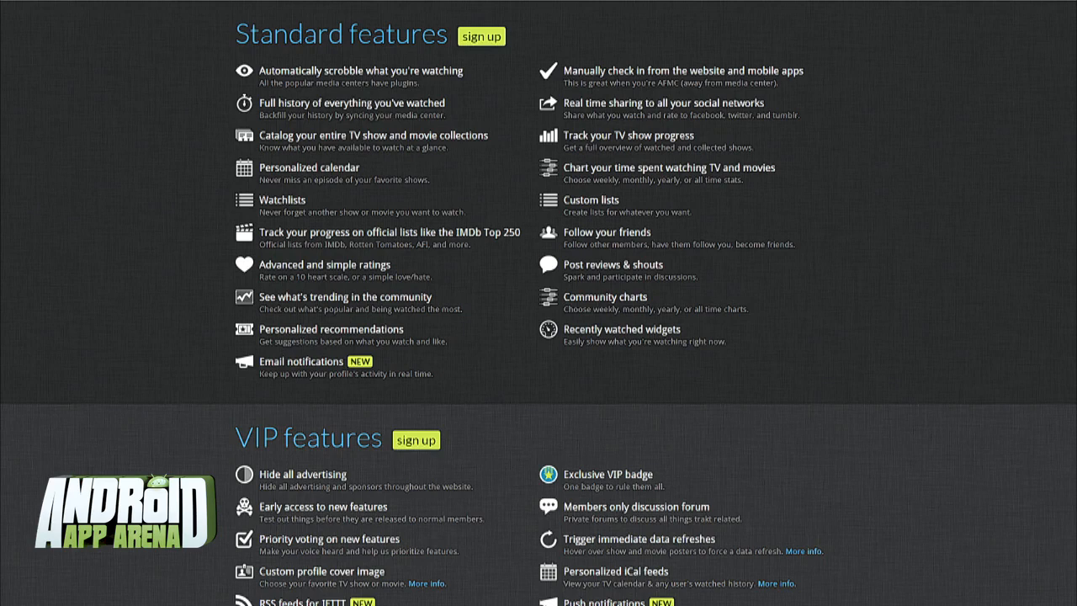
{"action": "scroll", "scroll_direction": "up", "scroll_amount": 3}
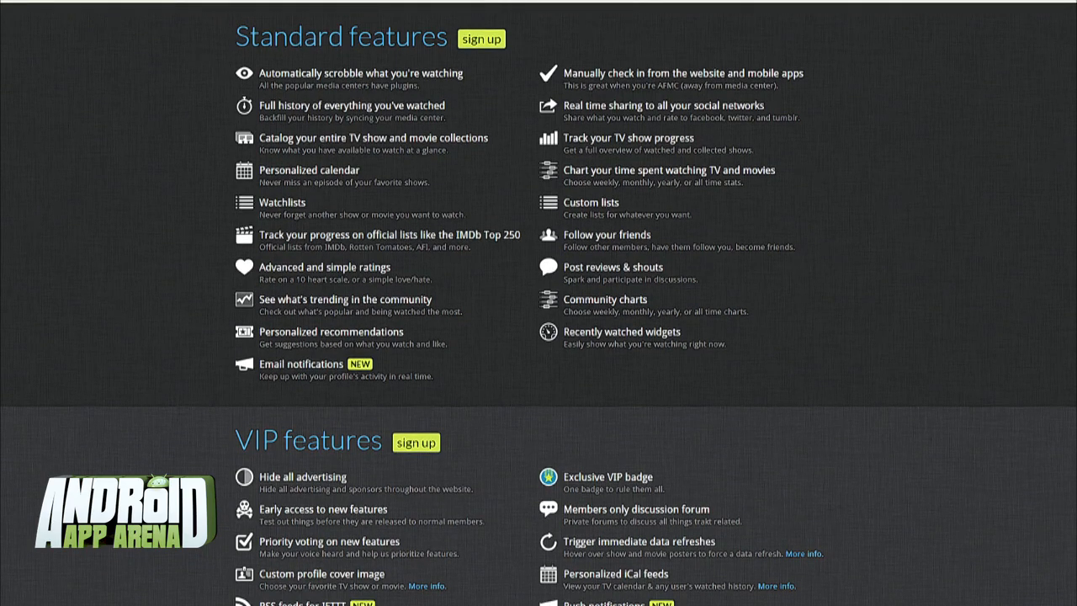
{"action": "scroll", "scroll_direction": "up", "scroll_amount": 3}
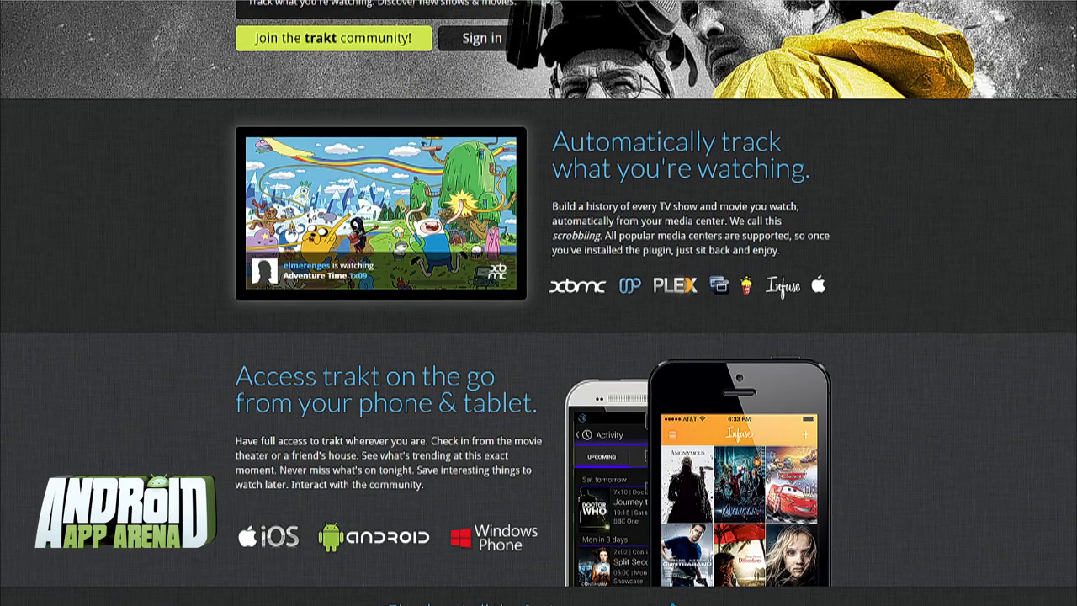
{"action": "scroll", "scroll_direction": "up", "scroll_amount": 3}
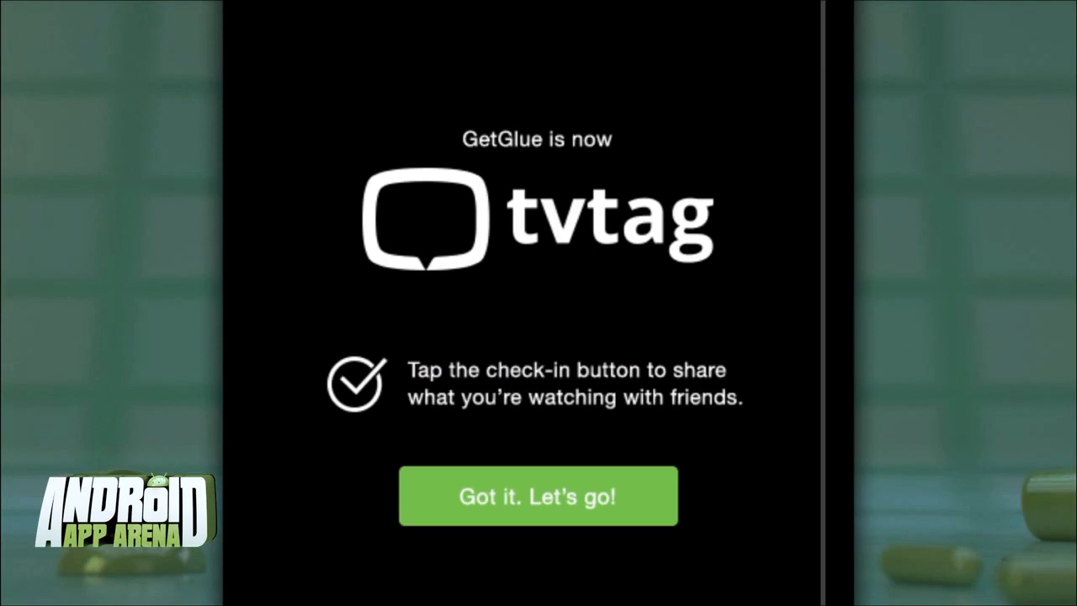
{"action": "left_click", "coordinate": [538, 494]}
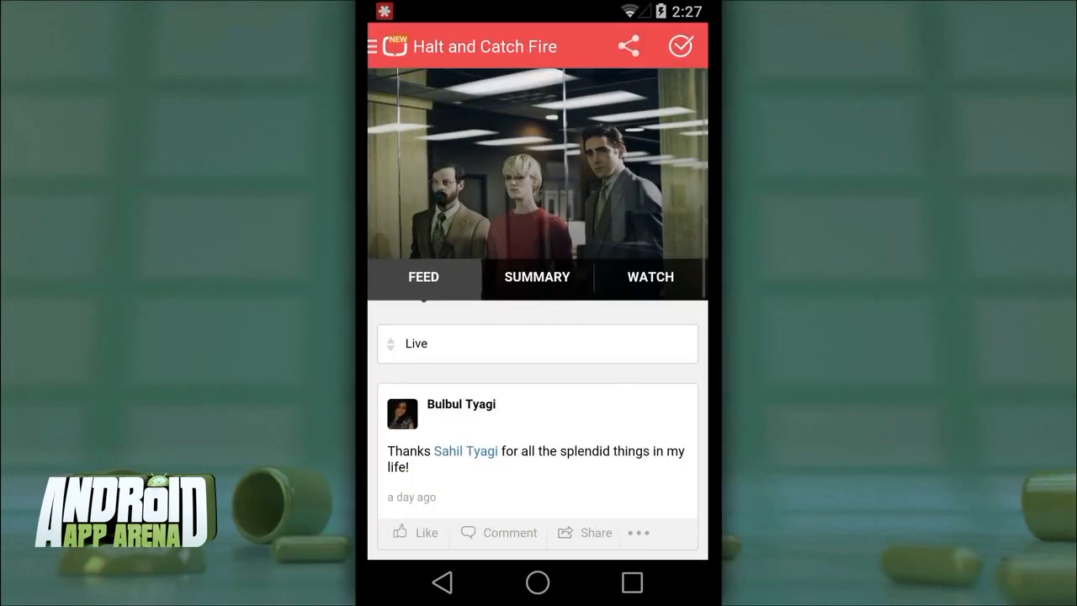
View the Halt and Catch Fire summary and episodes, then start a Daily Show check-in from Profile
{"action": "left_click", "coordinate": [536, 276]}
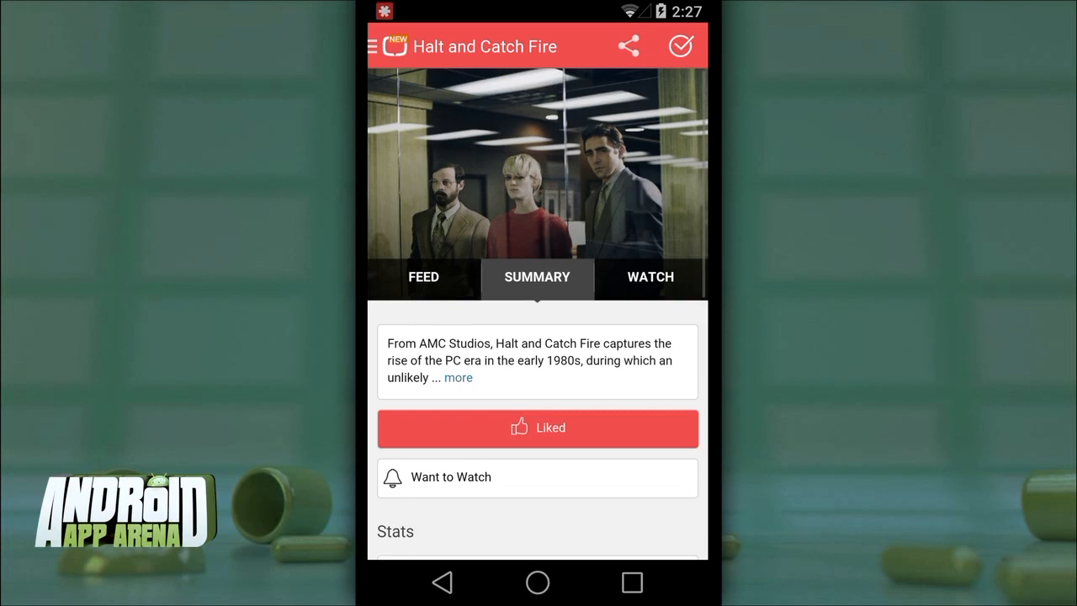
{"action": "left_click", "coordinate": [649, 276]}
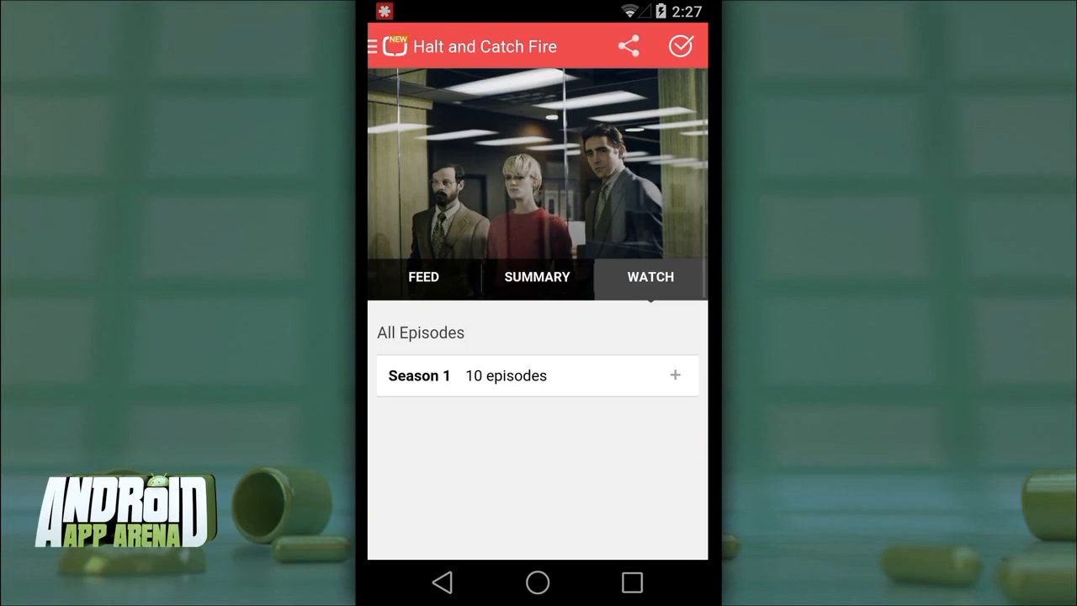
{"action": "left_click", "coordinate": [675, 373]}
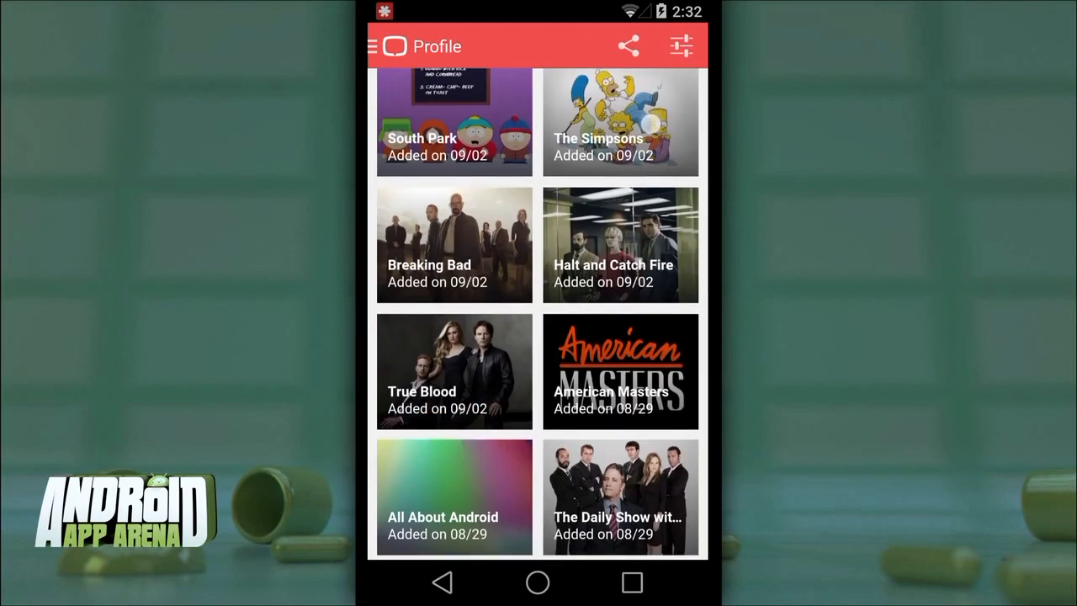
{"action": "scroll", "scroll_direction": "down", "scroll_amount": 3}
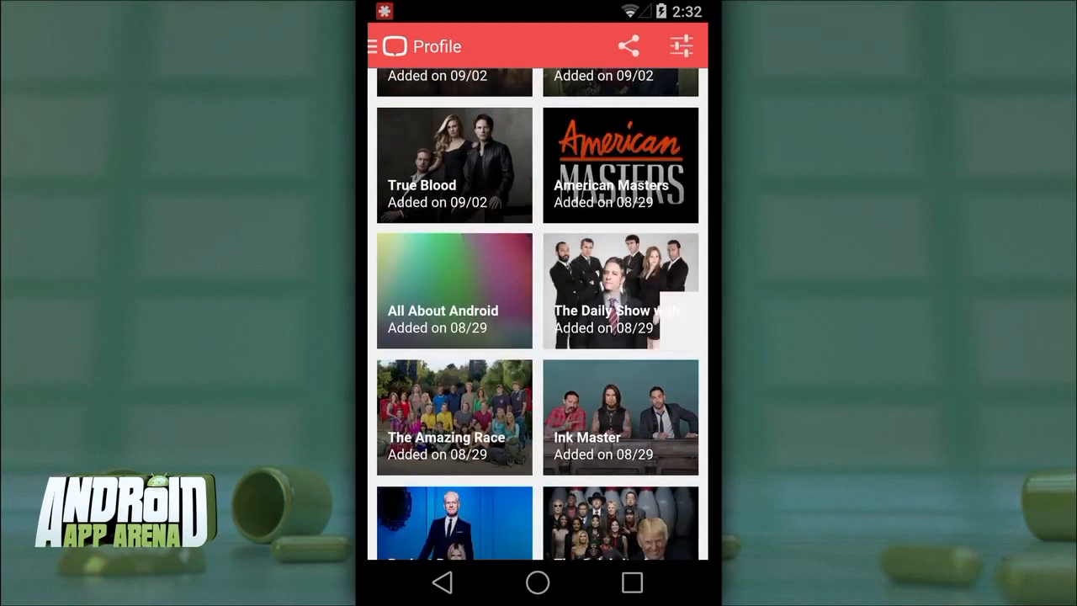
{"action": "left_click", "coordinate": [619, 289]}
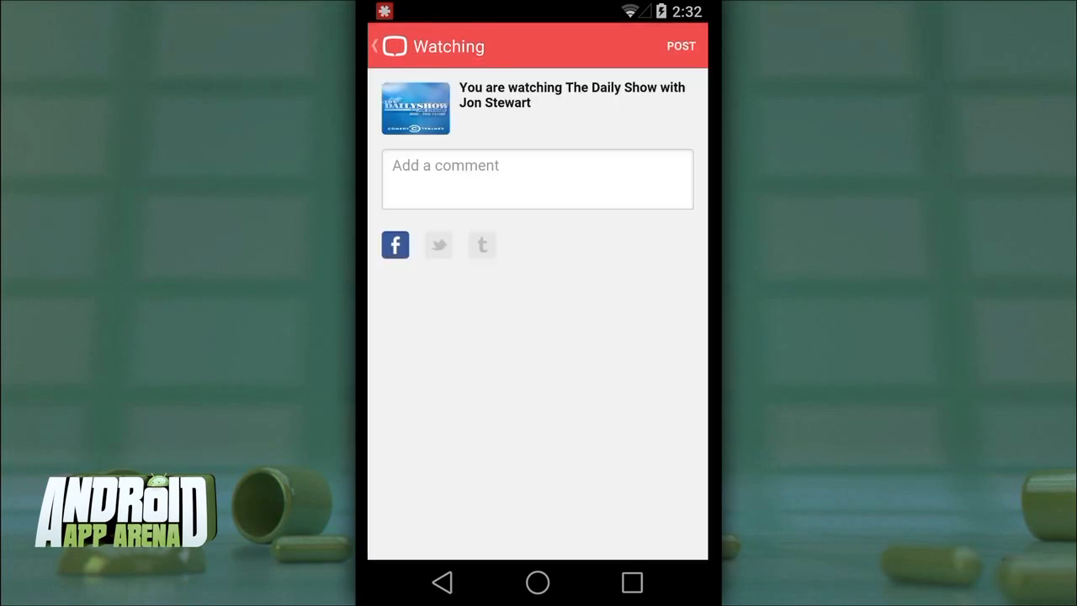
Write the comment 'Always good.', post the check-in and finish the Checked-in confirmation
{"action": "left_click", "coordinate": [537, 178]}
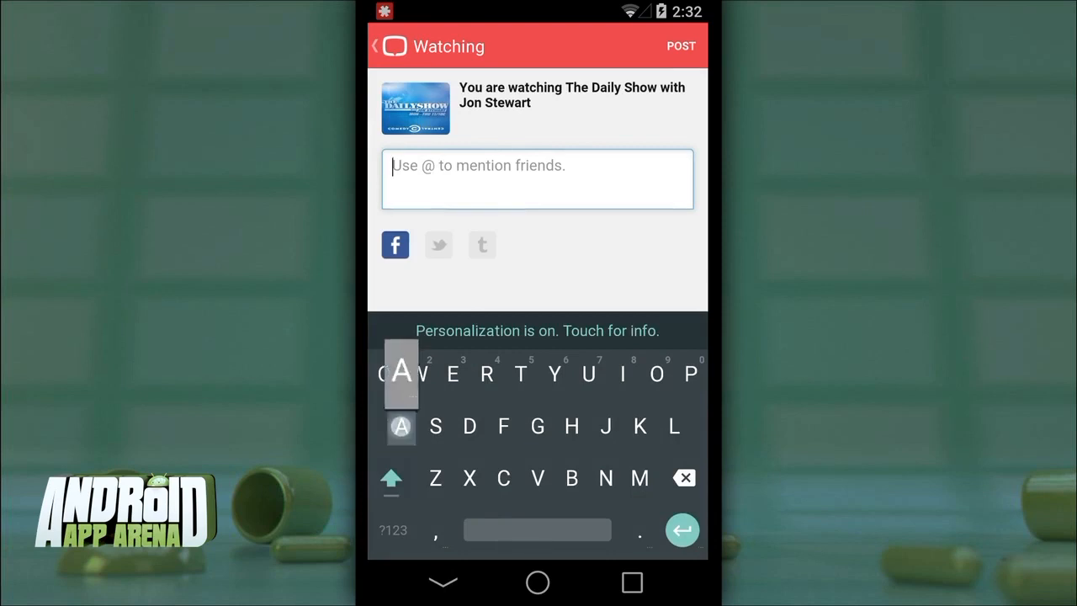
{"action": "type", "text": "Always good."}
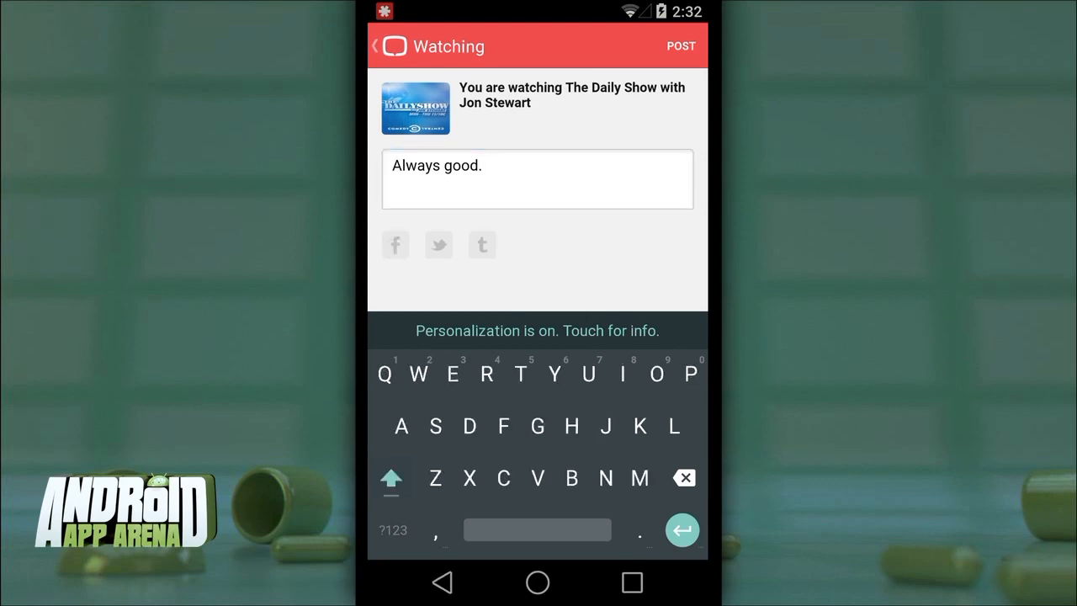
{"action": "left_click", "coordinate": [679, 45]}
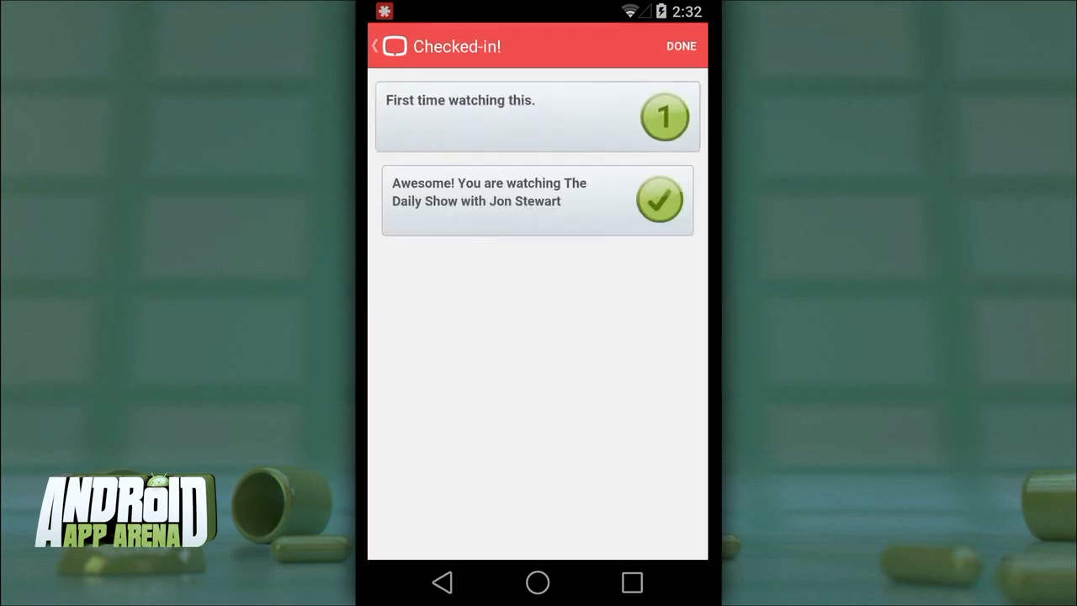
{"action": "left_click", "coordinate": [679, 47]}
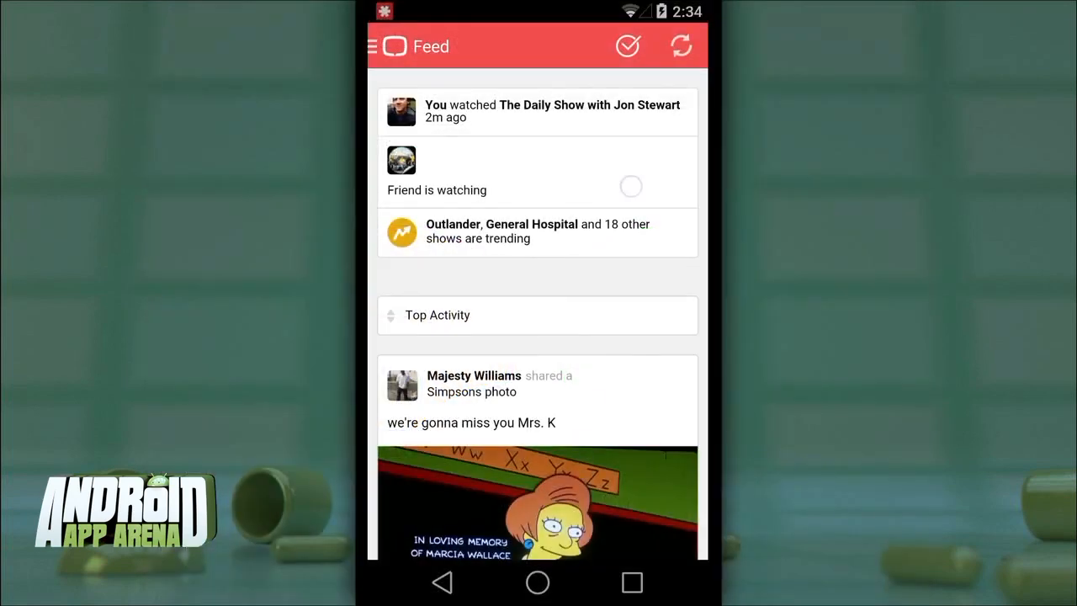
Scroll down through the tvtag activity feed
{"action": "scroll", "scroll_direction": "down", "scroll_amount": 3}
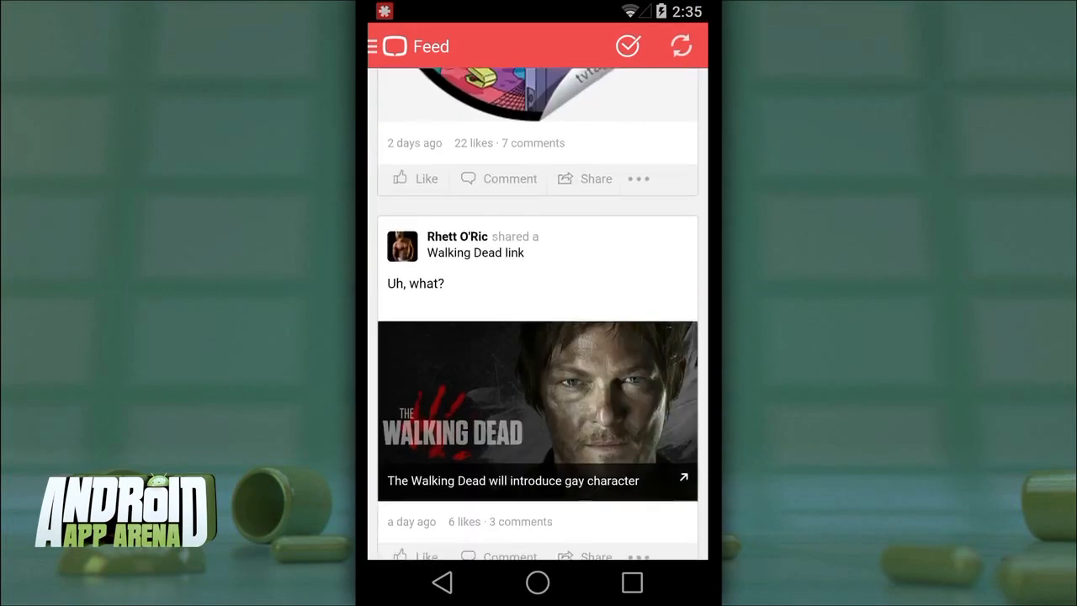
{"action": "scroll", "scroll_direction": "down", "scroll_amount": 3}
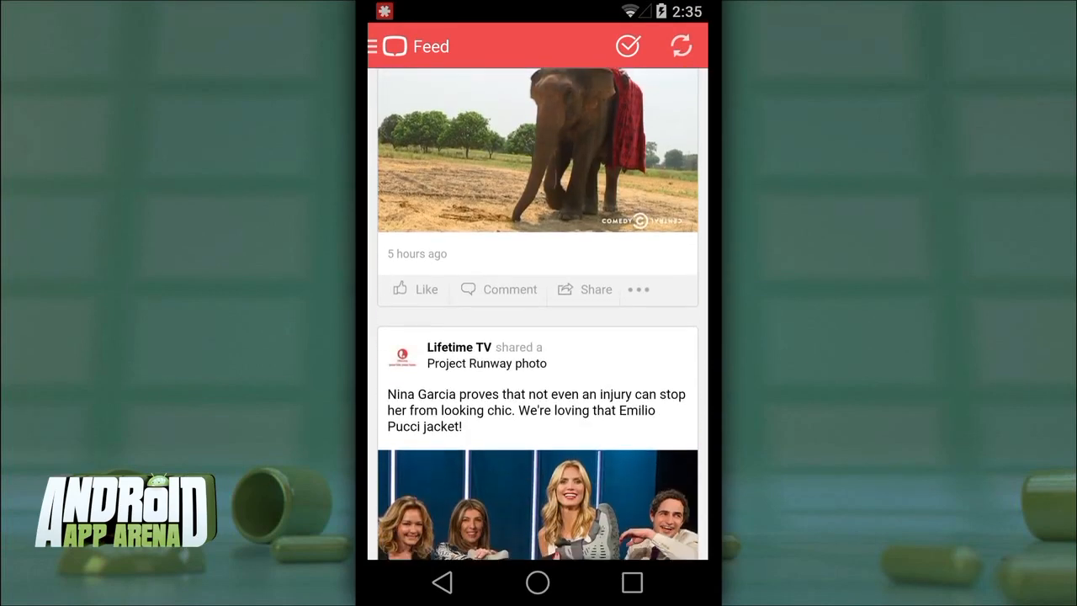
{"action": "scroll", "scroll_direction": "down", "scroll_amount": 3}
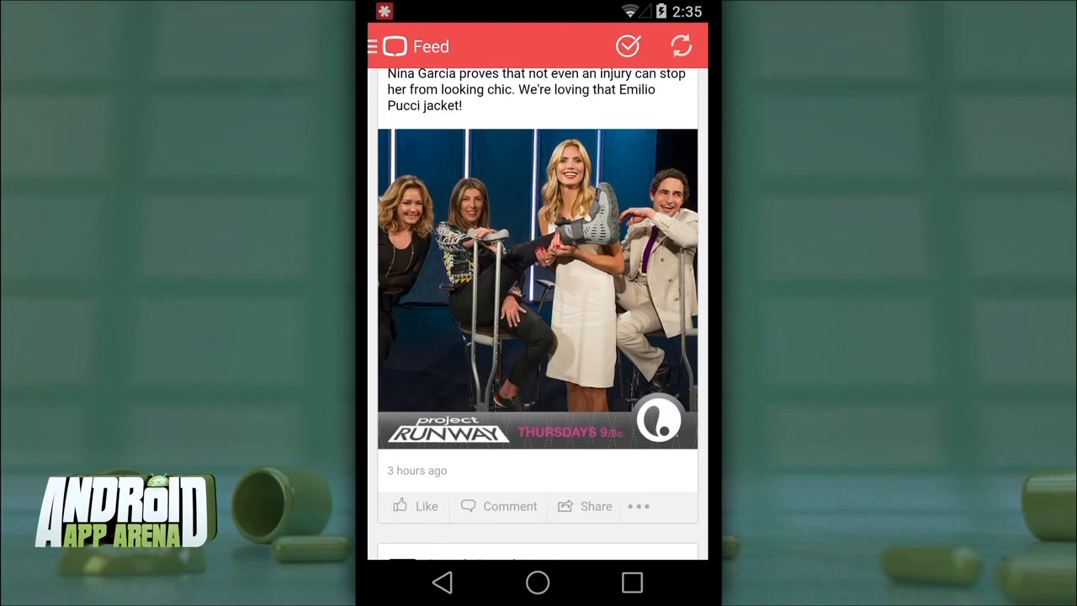
{"action": "scroll", "scroll_direction": "down", "scroll_amount": 3}
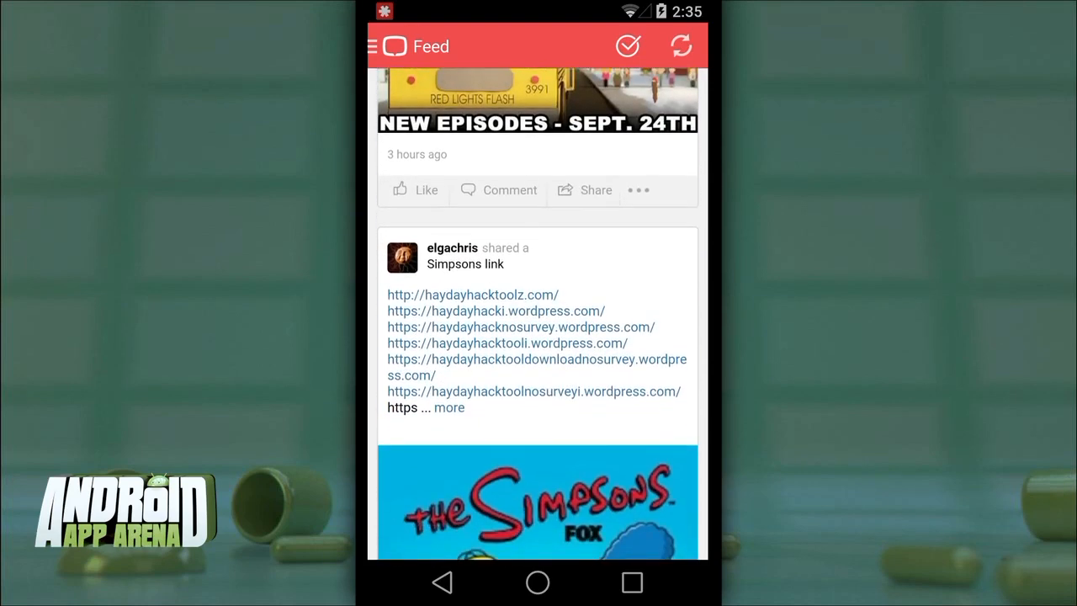
Go to Find Friends from the drawer, browse the invite list and enter notification settings
{"action": "left_click", "coordinate": [374, 47]}
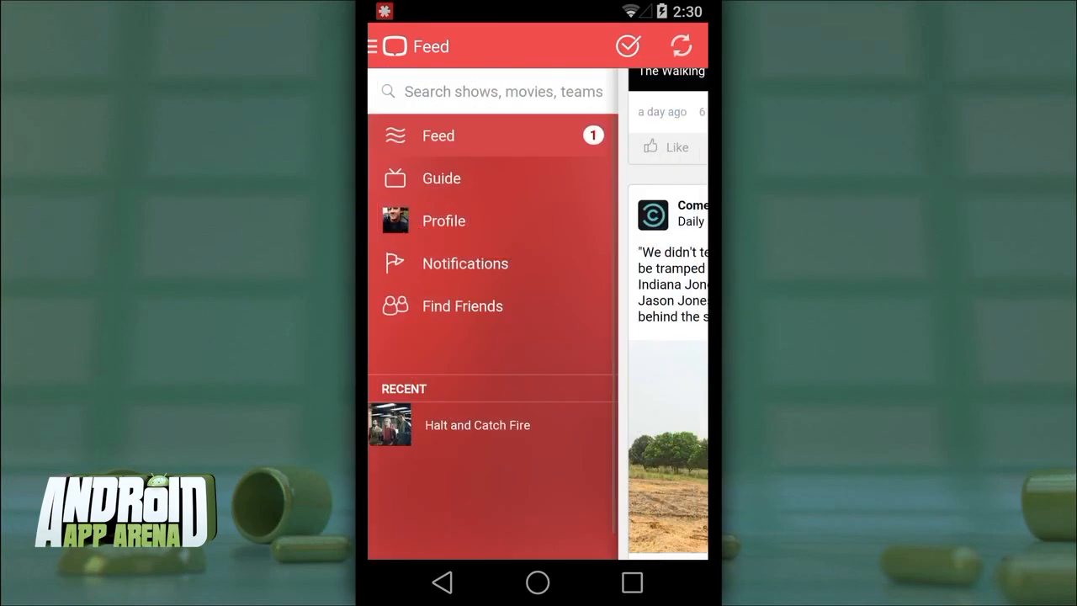
{"action": "left_click", "coordinate": [461, 306]}
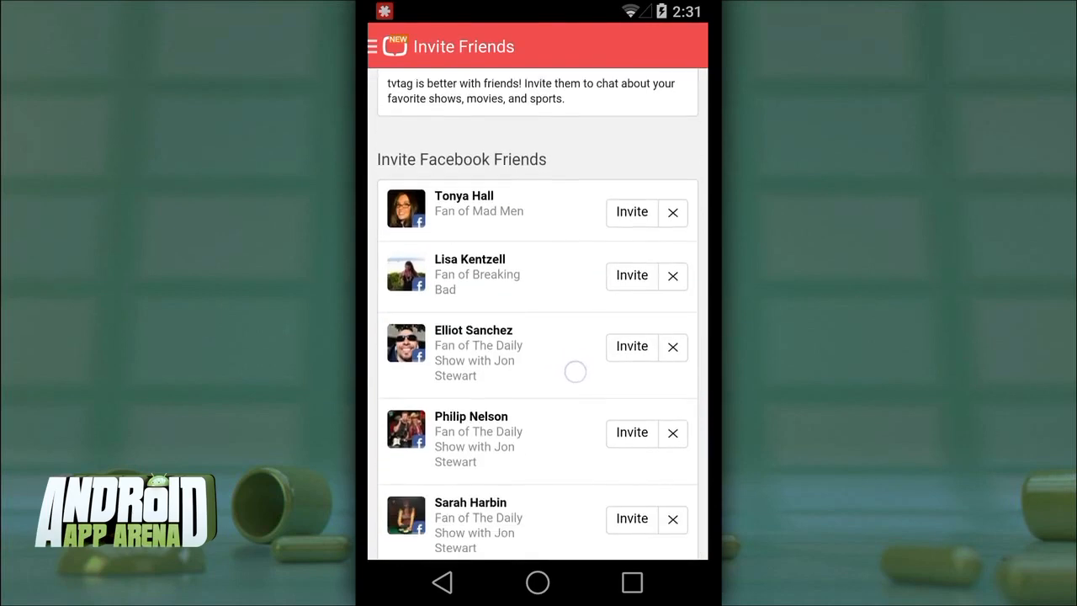
{"action": "scroll", "scroll_direction": "down", "scroll_amount": 3}
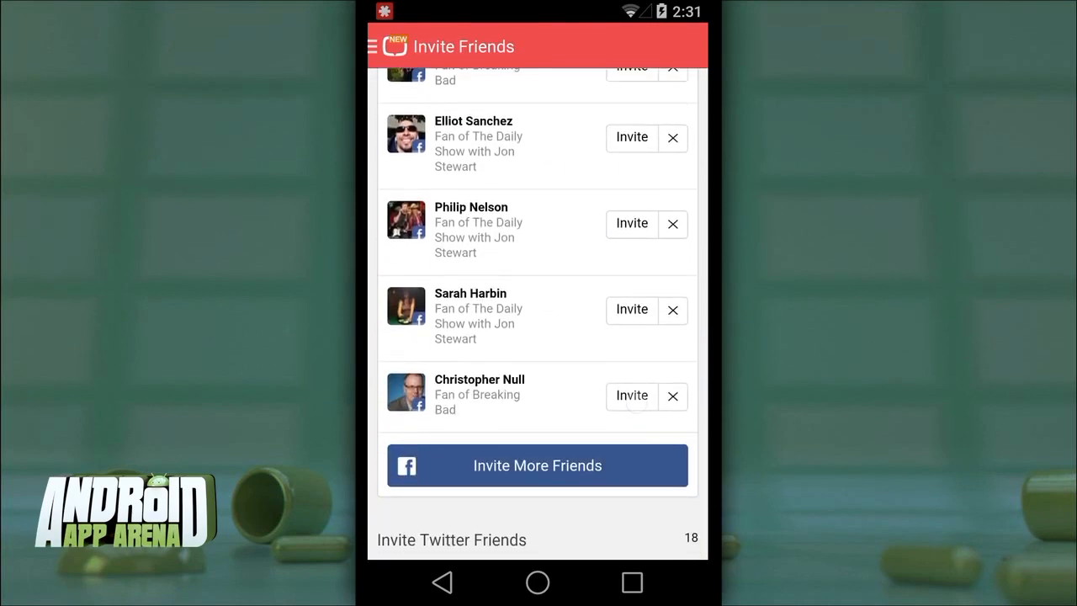
{"action": "left_click", "coordinate": [631, 395]}
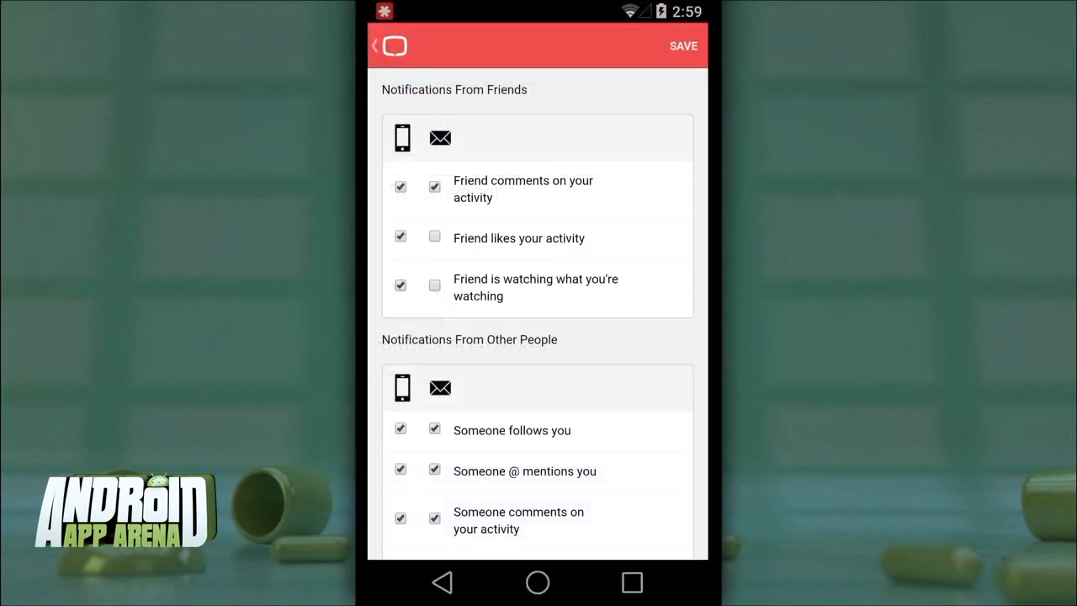
Toggle email alerts for friend comments and bring up the trending shows grid led by Outlander
{"action": "left_click", "coordinate": [434, 187]}
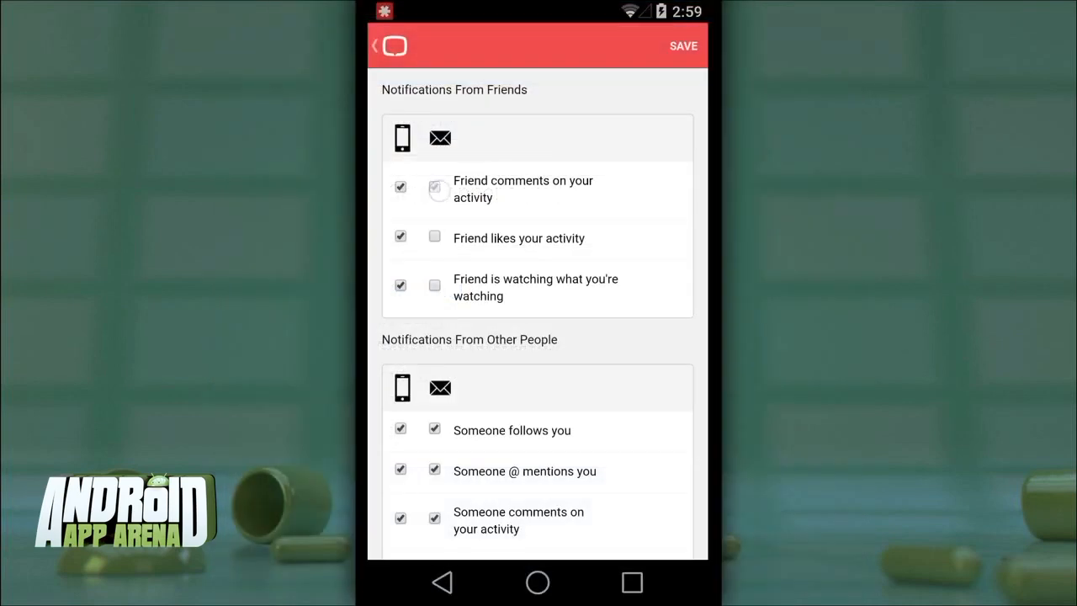
{"action": "left_click", "coordinate": [400, 187]}
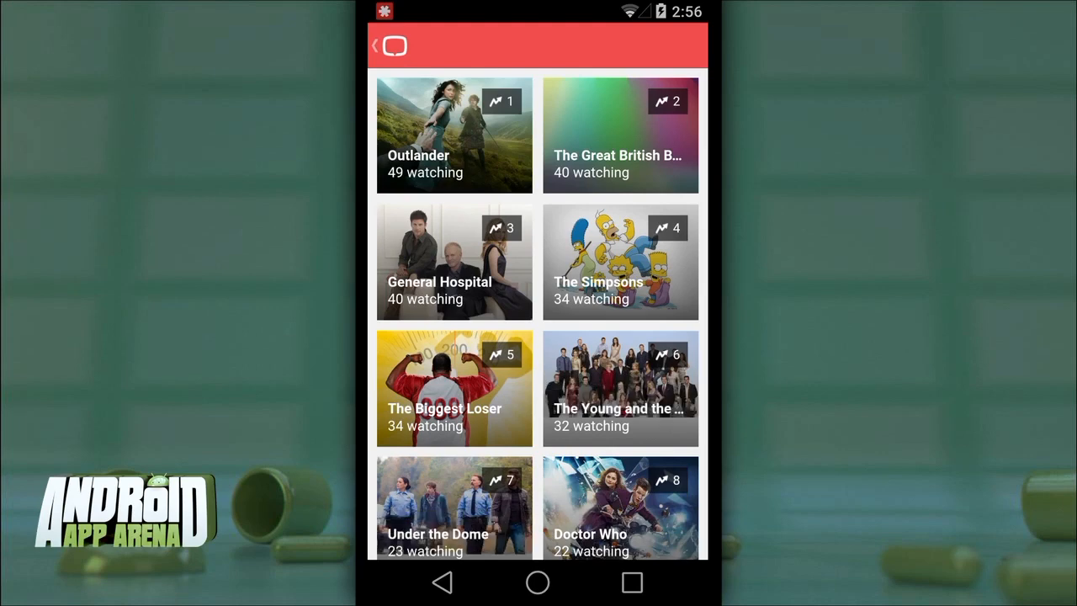
Scroll the trending grid to The Simpsons and view one of its shared photo posts
{"action": "scroll", "scroll_direction": "down", "scroll_amount": 3}
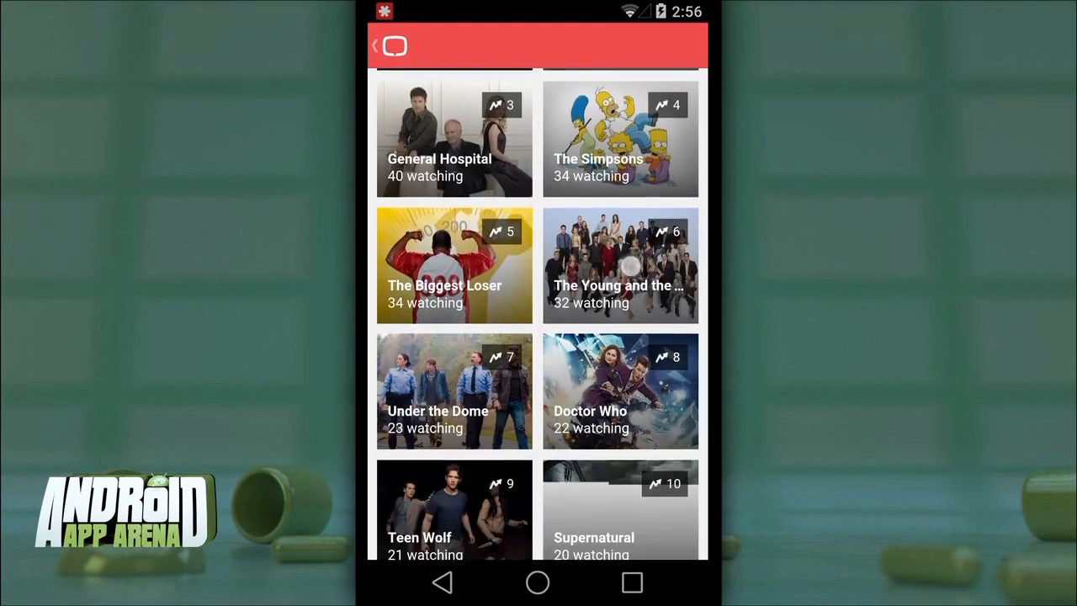
{"action": "left_click", "coordinate": [619, 138]}
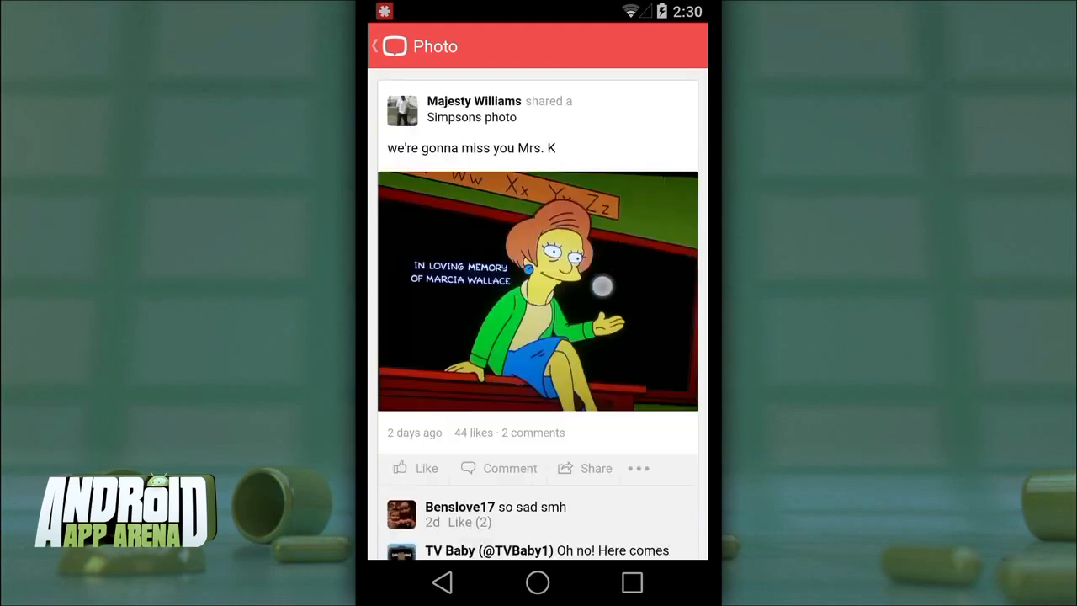
{"action": "scroll", "scroll_direction": "down", "scroll_amount": 3}
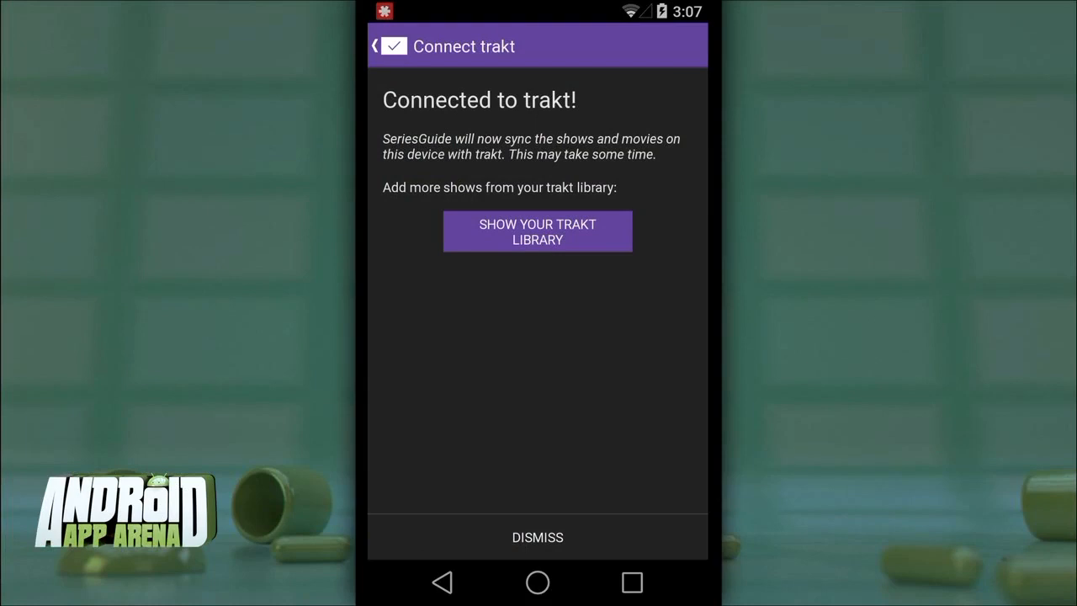
Browse the trakt library, add Breaking Bad via Add show, then switch to Upcoming episodes
{"action": "left_click", "coordinate": [537, 233]}
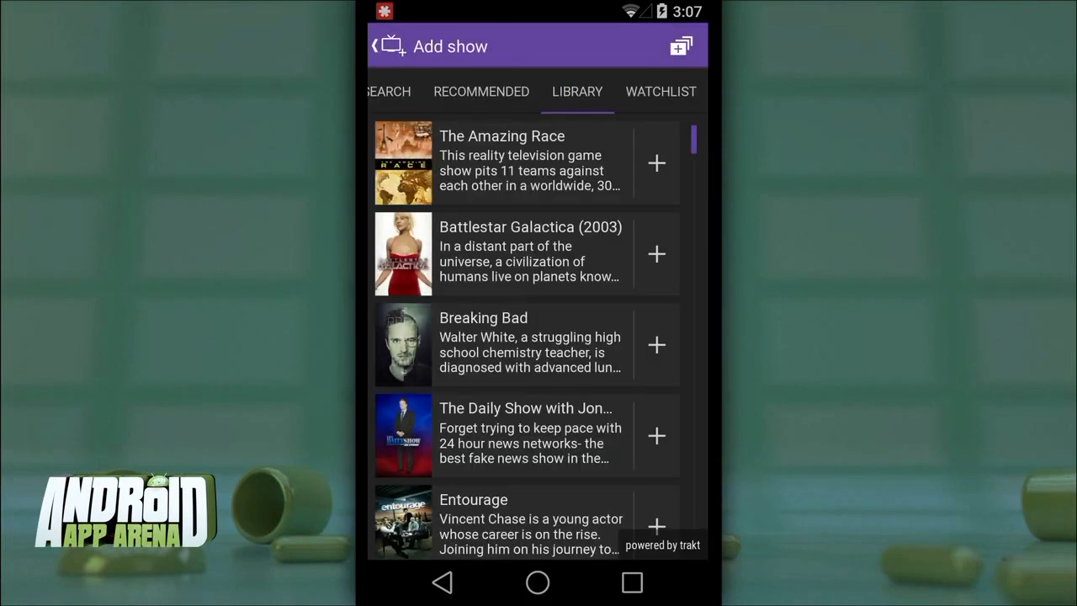
{"action": "left_click", "coordinate": [481, 90]}
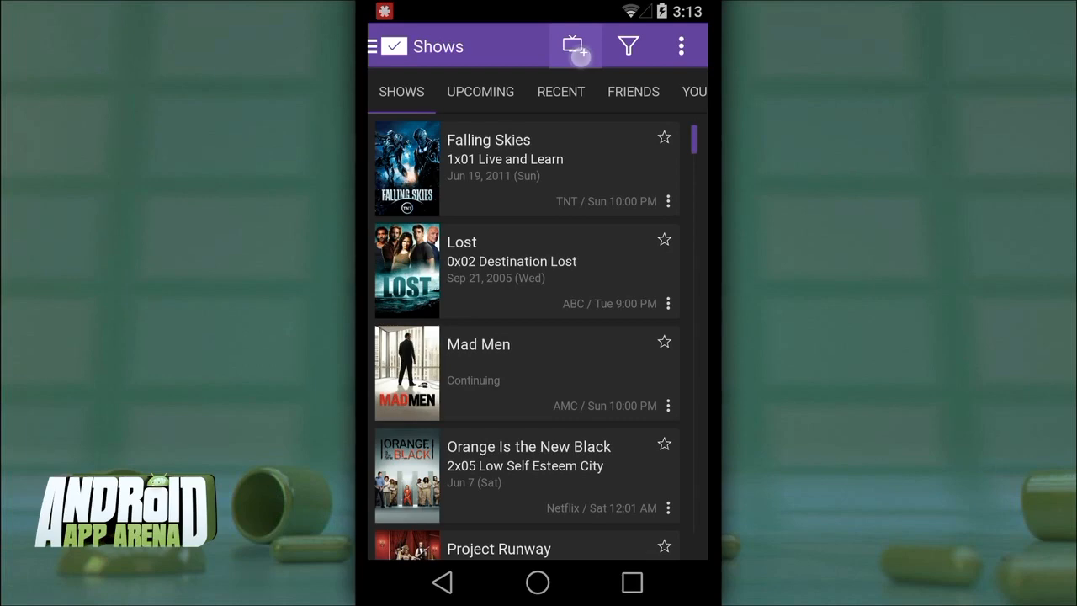
{"action": "left_click", "coordinate": [575, 46]}
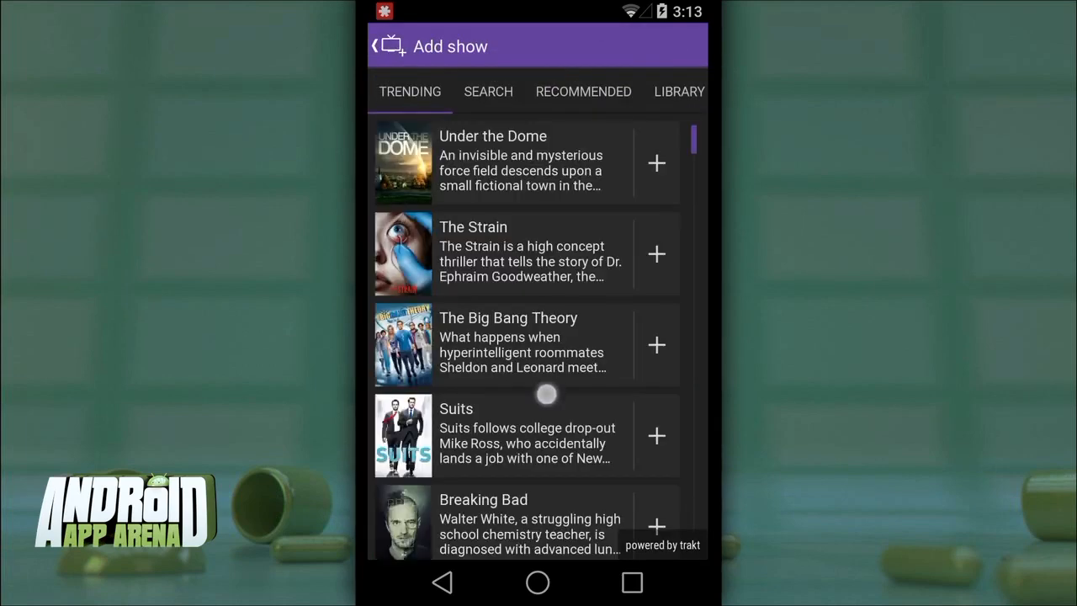
{"action": "scroll", "scroll_direction": "down", "scroll_amount": 3}
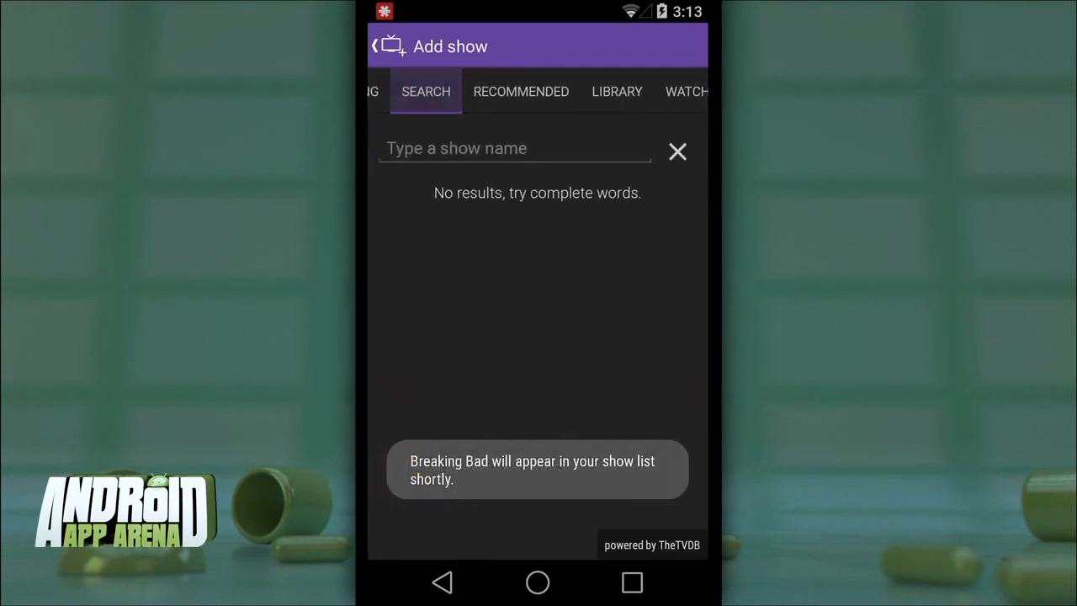
{"action": "left_click", "coordinate": [496, 148]}
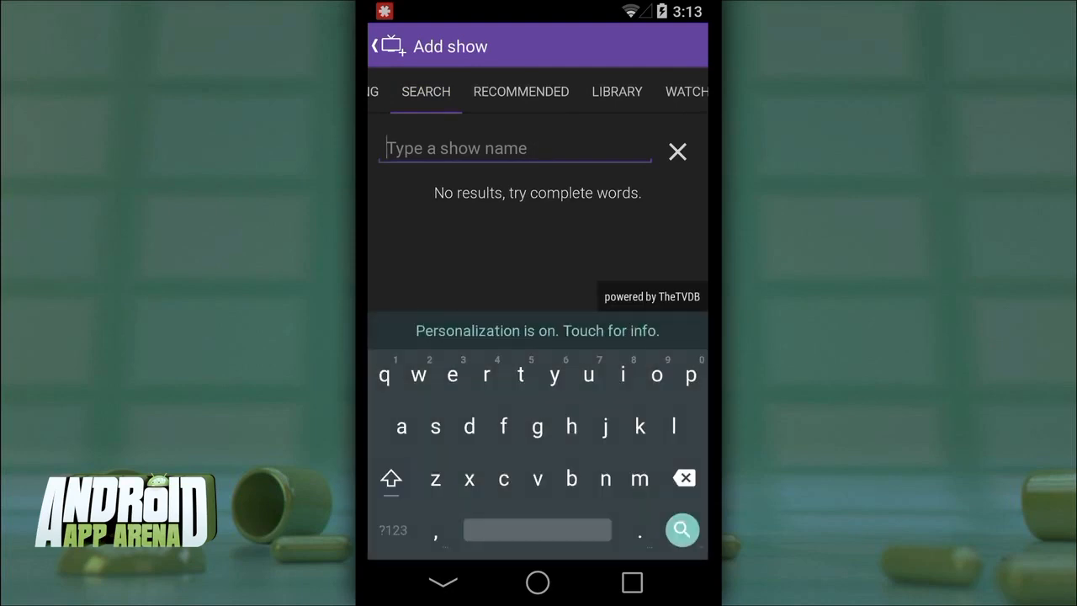
{"action": "left_click", "coordinate": [384, 45]}
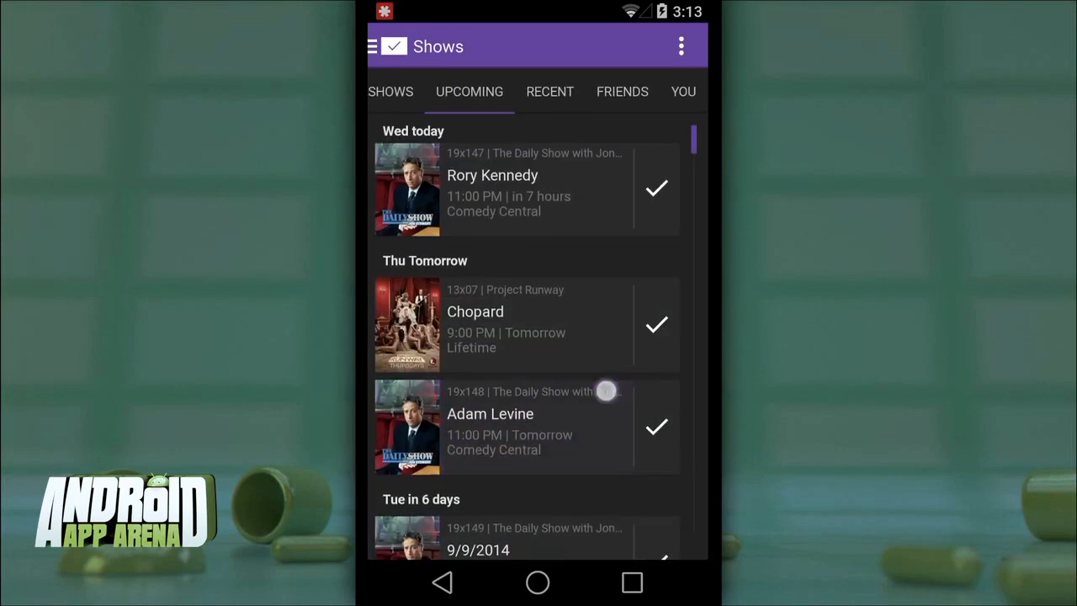
In Recent, mark Ramita Navai and Shoot the Moon as watched, then return to Shows
{"action": "scroll", "scroll_direction": "up", "scroll_amount": 3}
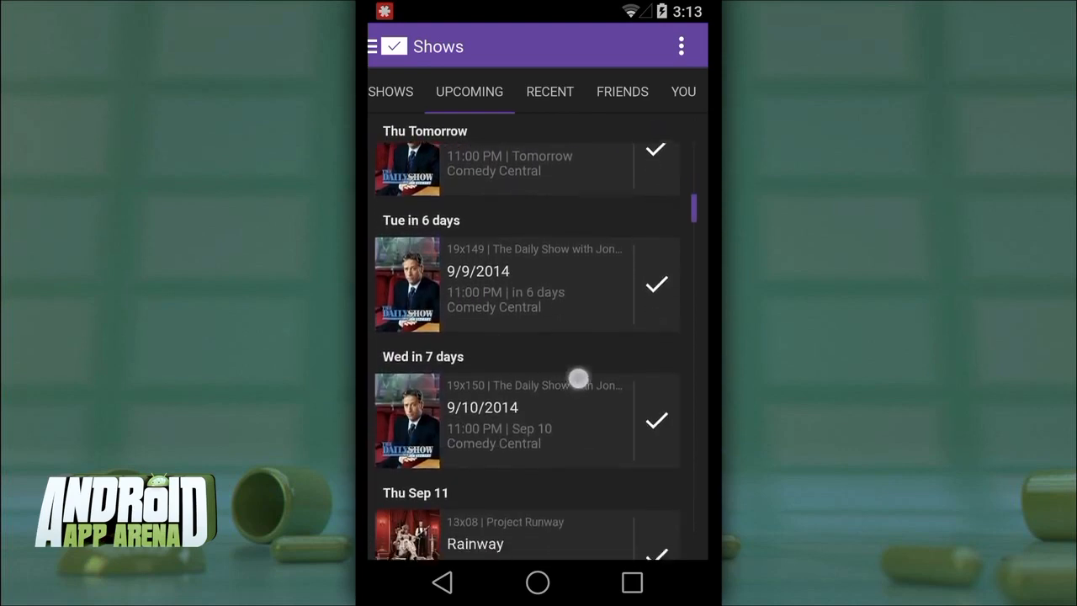
{"action": "scroll", "scroll_direction": "down", "scroll_amount": 3}
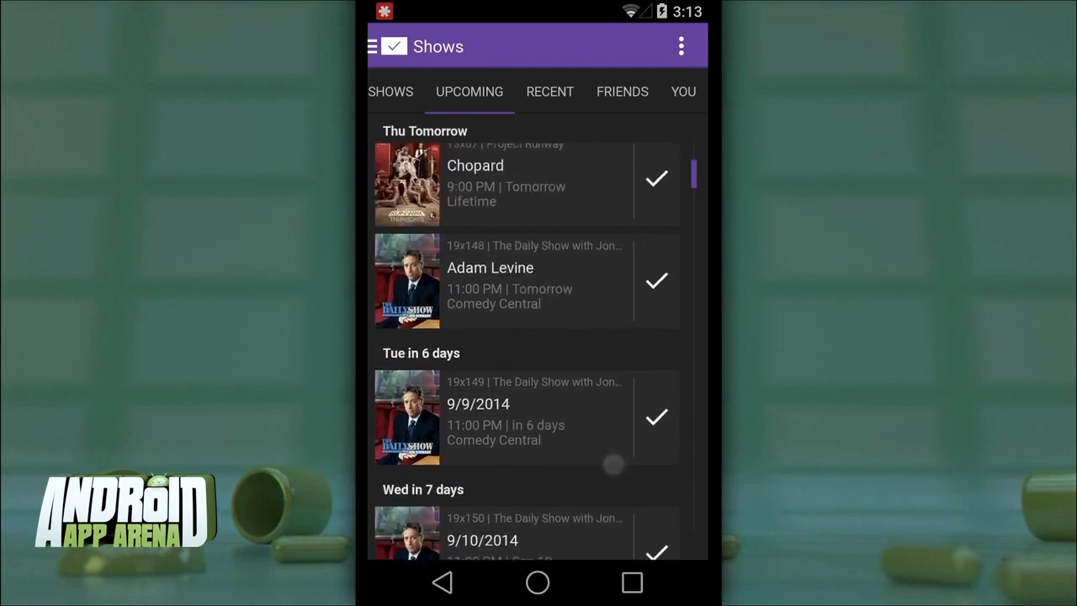
{"action": "left_click", "coordinate": [549, 91]}
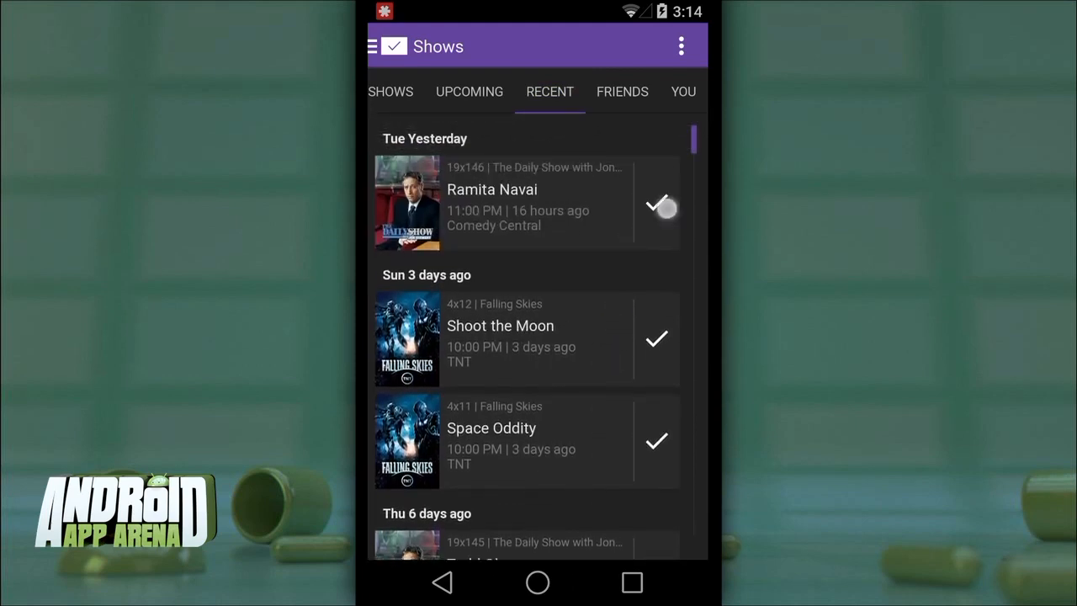
{"action": "left_click", "coordinate": [656, 205]}
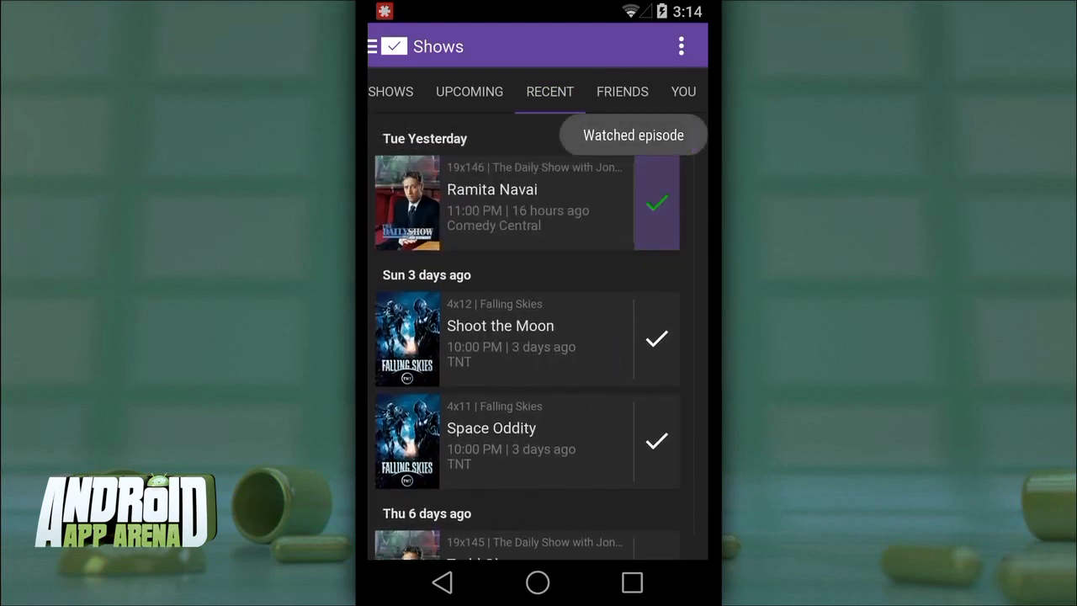
{"action": "left_click", "coordinate": [656, 204]}
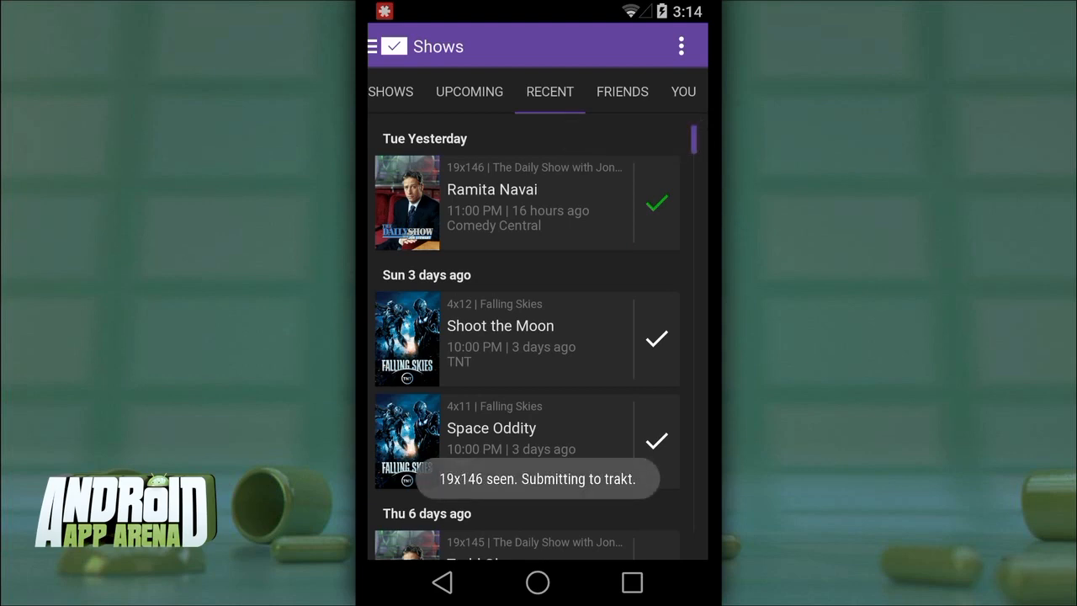
{"action": "left_click", "coordinate": [656, 339]}
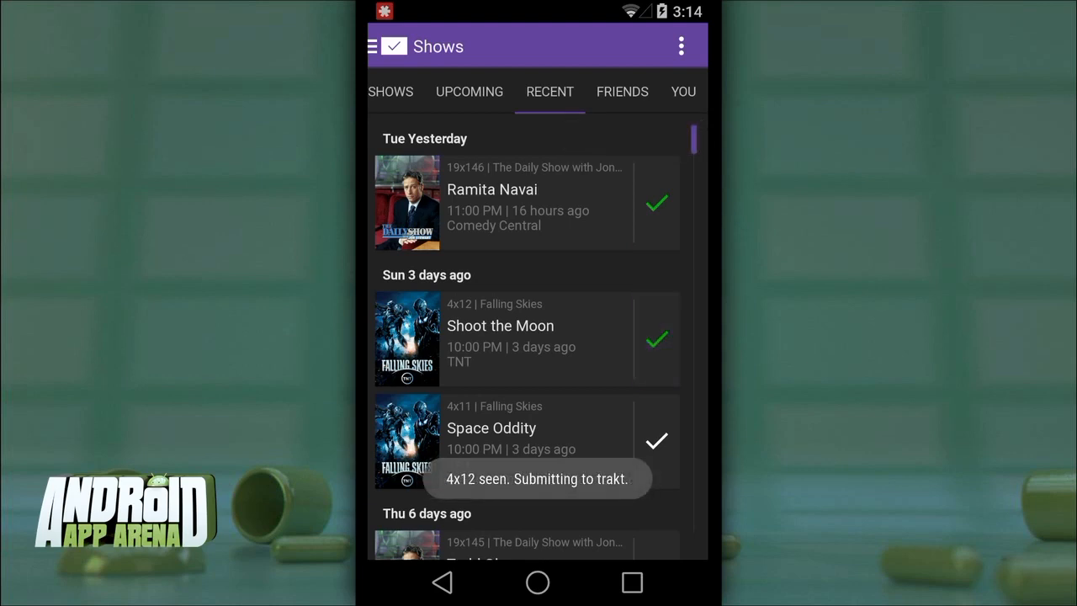
{"action": "left_click", "coordinate": [400, 91]}
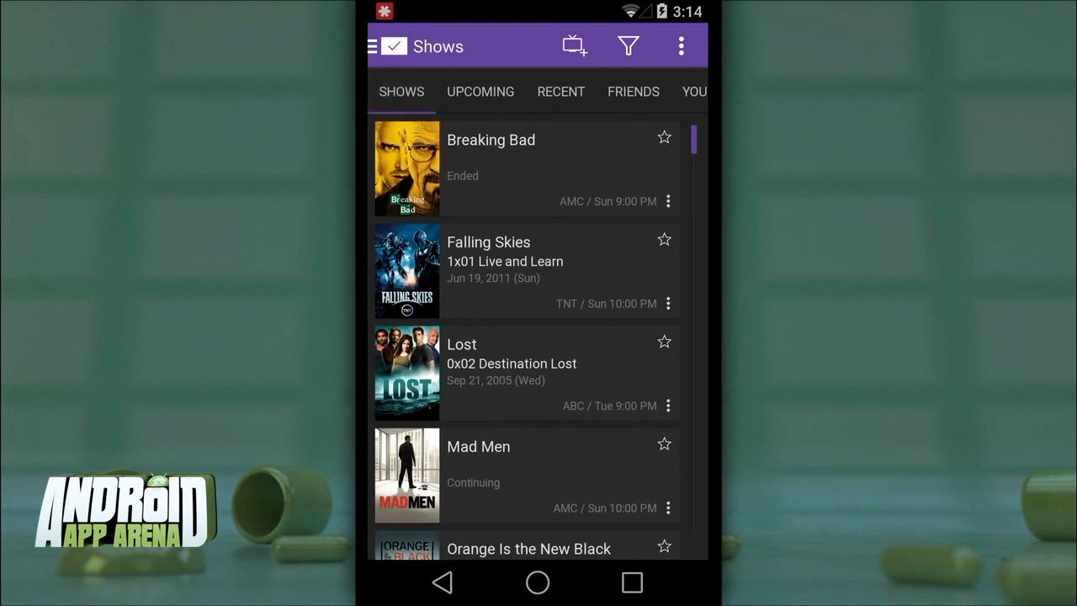
Star Mad Men and Orange Is the New Black as favorites
{"action": "left_click", "coordinate": [663, 444]}
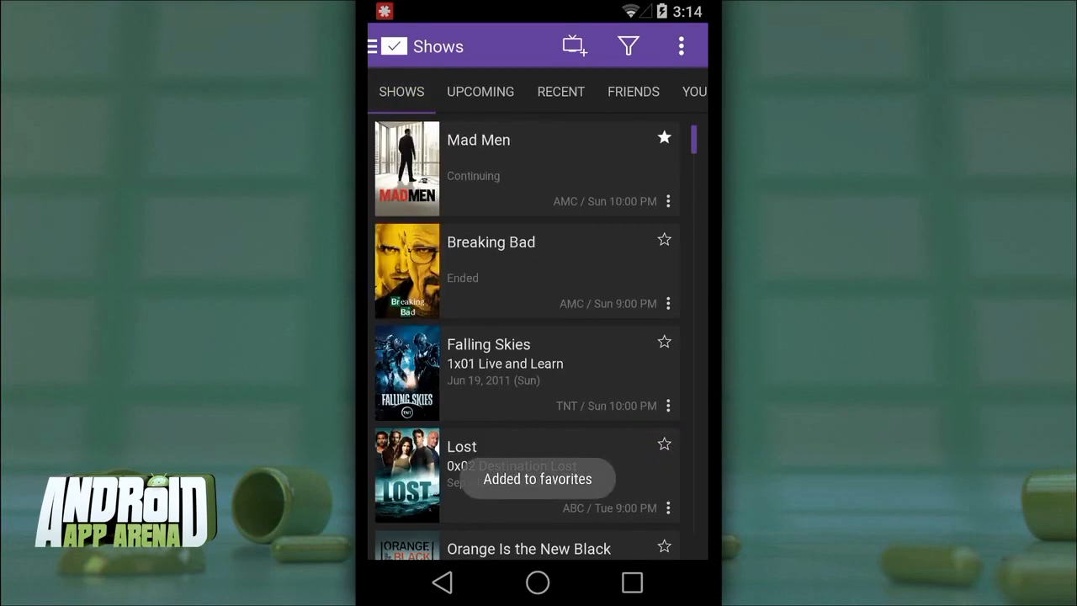
{"action": "left_click", "coordinate": [663, 545]}
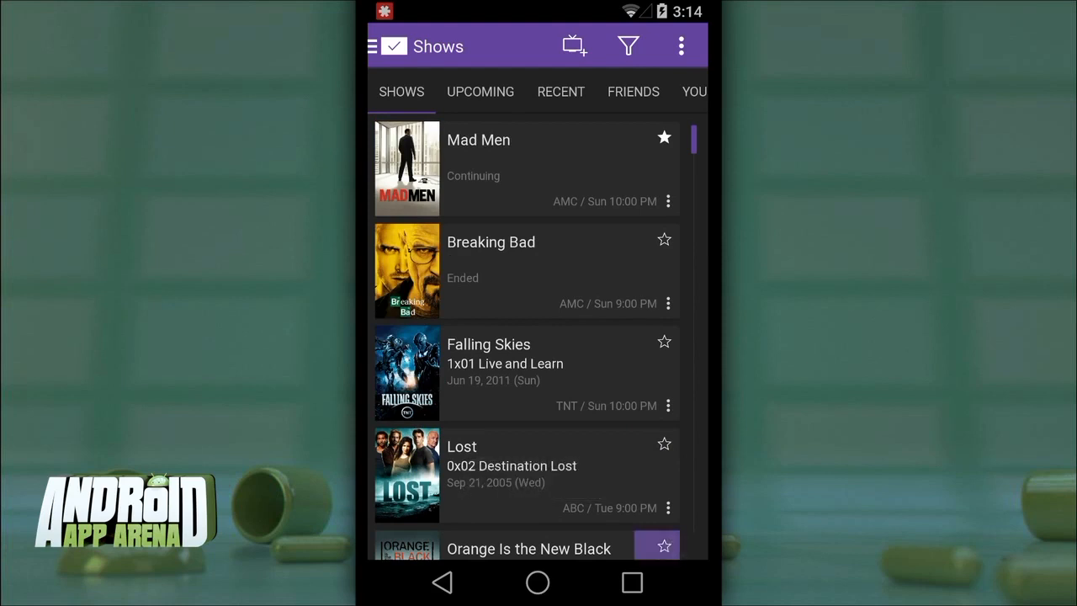
{"action": "left_click", "coordinate": [663, 545]}
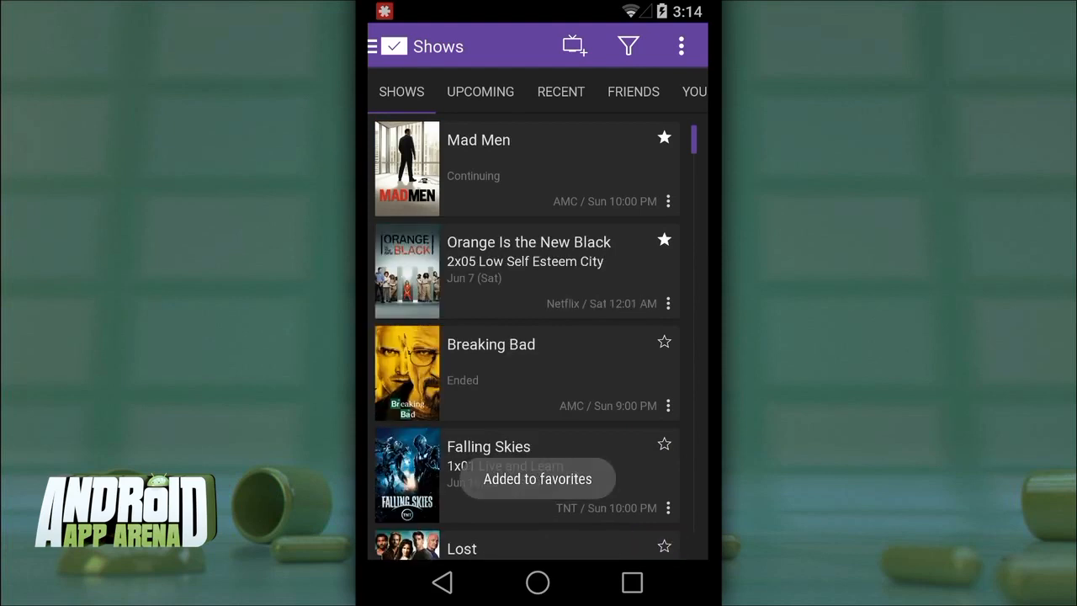
Go to Lists from the drawer and view the Reality TV list
{"action": "left_click", "coordinate": [374, 47]}
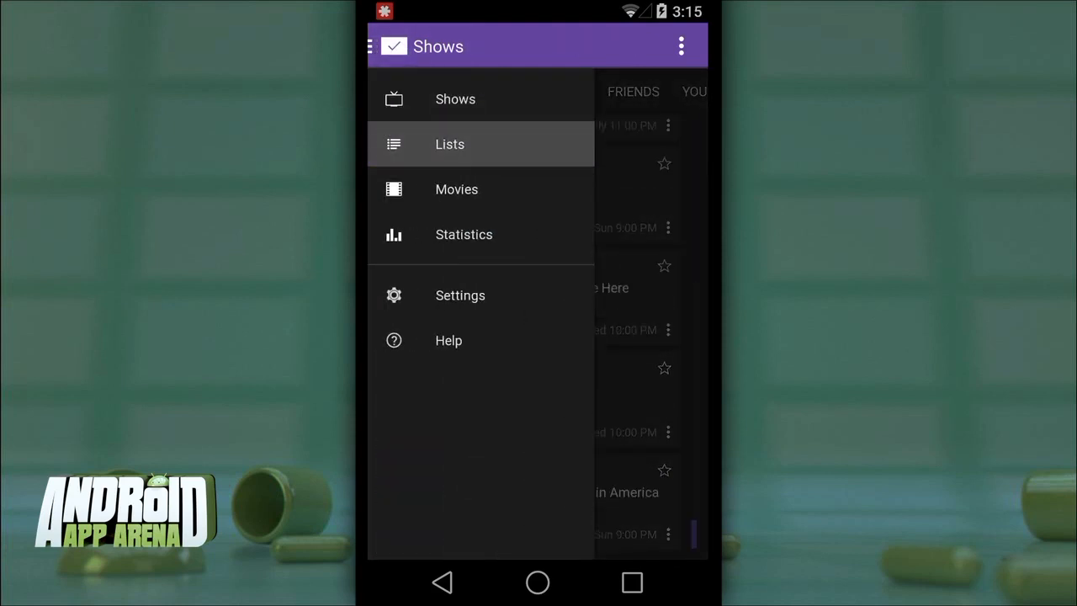
{"action": "left_click", "coordinate": [449, 145]}
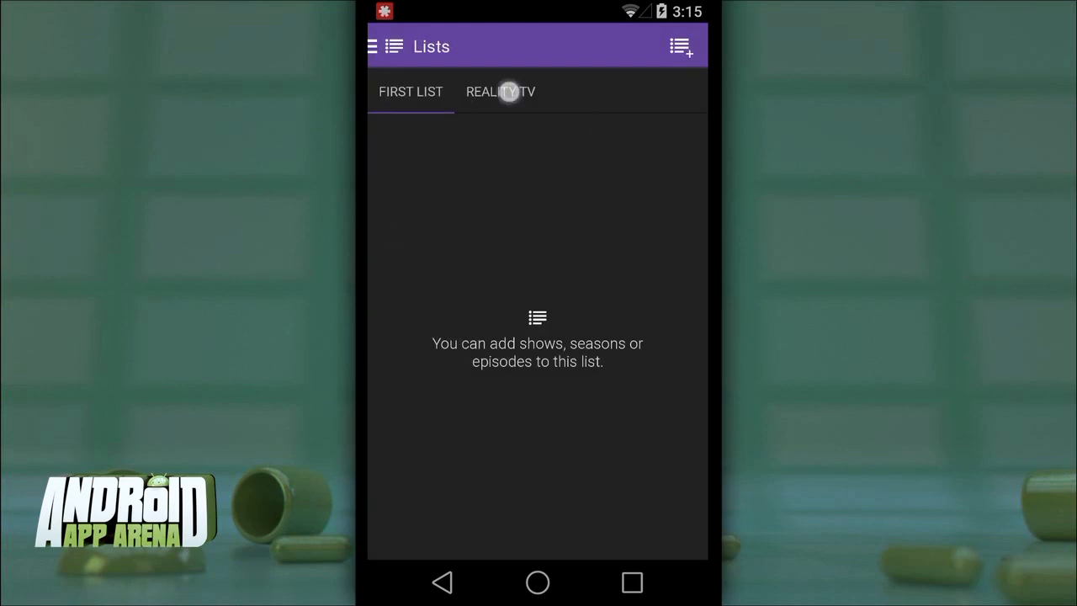
{"action": "left_click", "coordinate": [500, 91]}
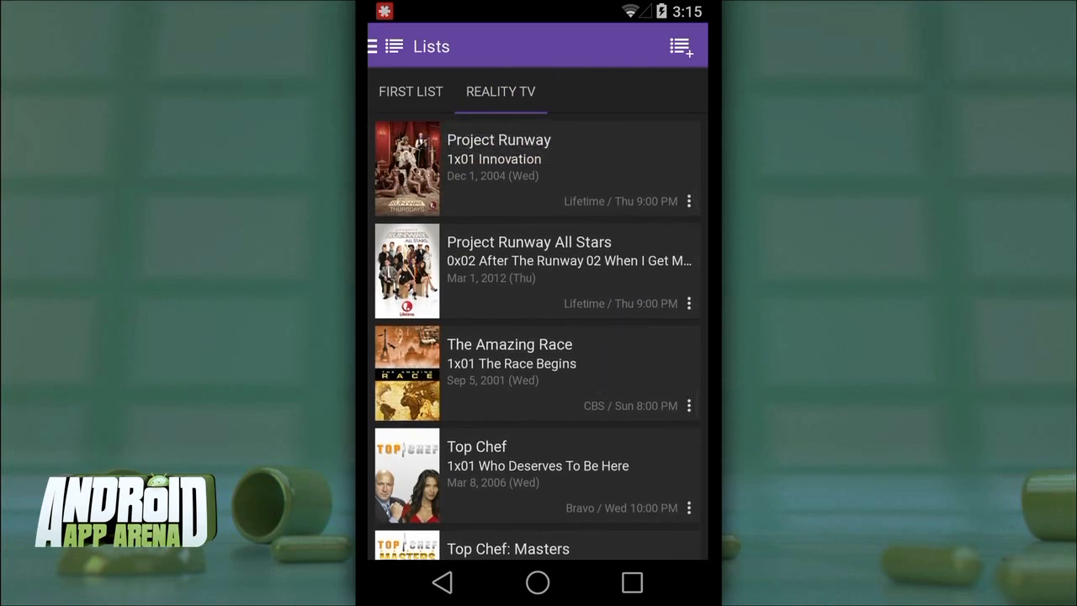
{"action": "left_click", "coordinate": [374, 46]}
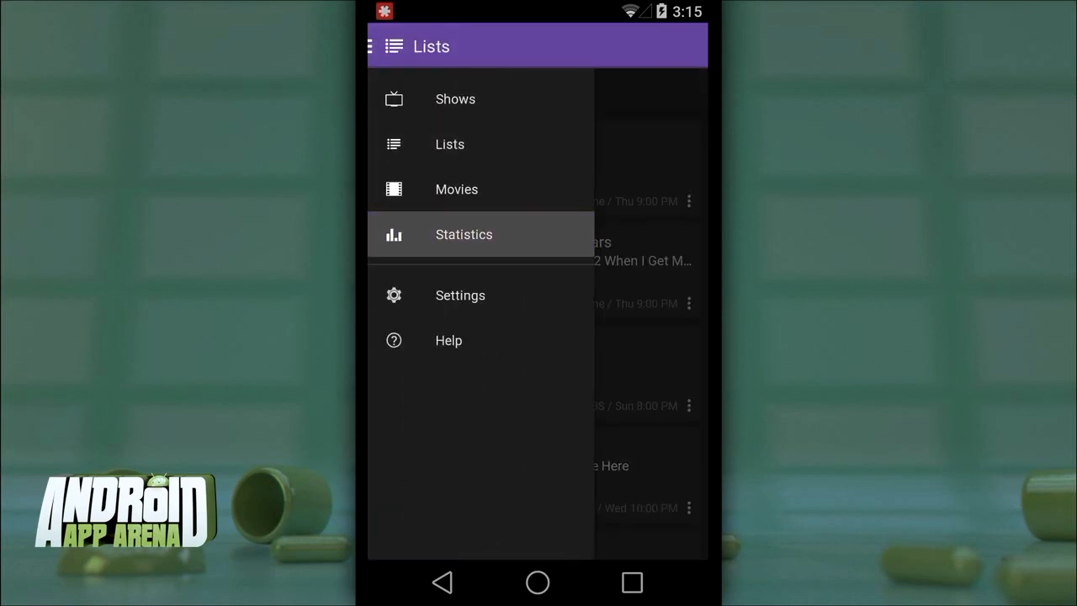
Show the Upcoming home-screen widget and open Movies with recent titles like The Expendables 3
{"action": "left_click", "coordinate": [464, 234]}
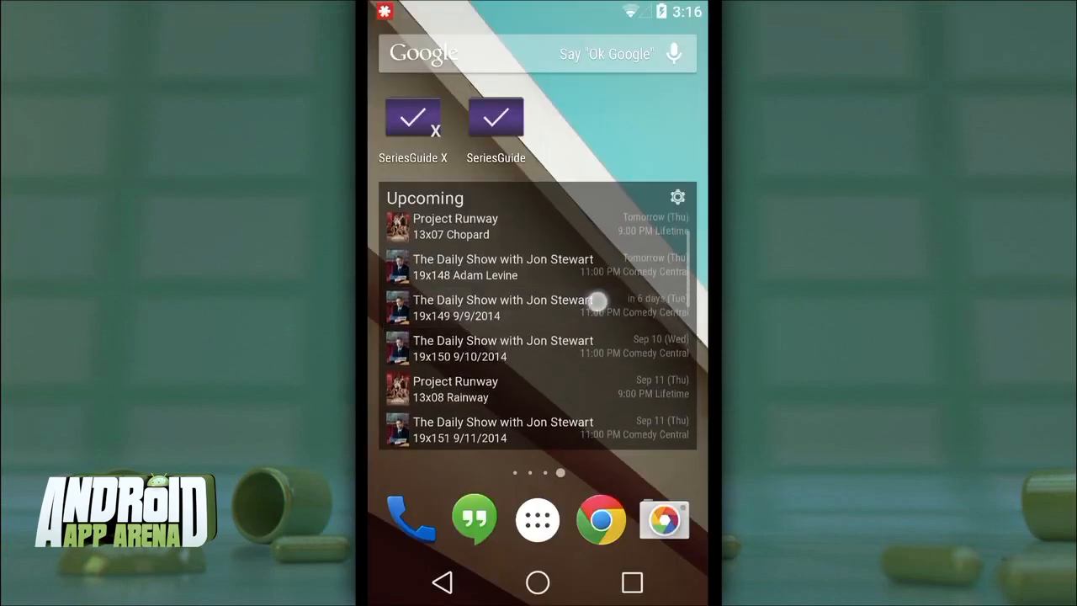
{"action": "scroll", "scroll_direction": "down", "scroll_amount": 3}
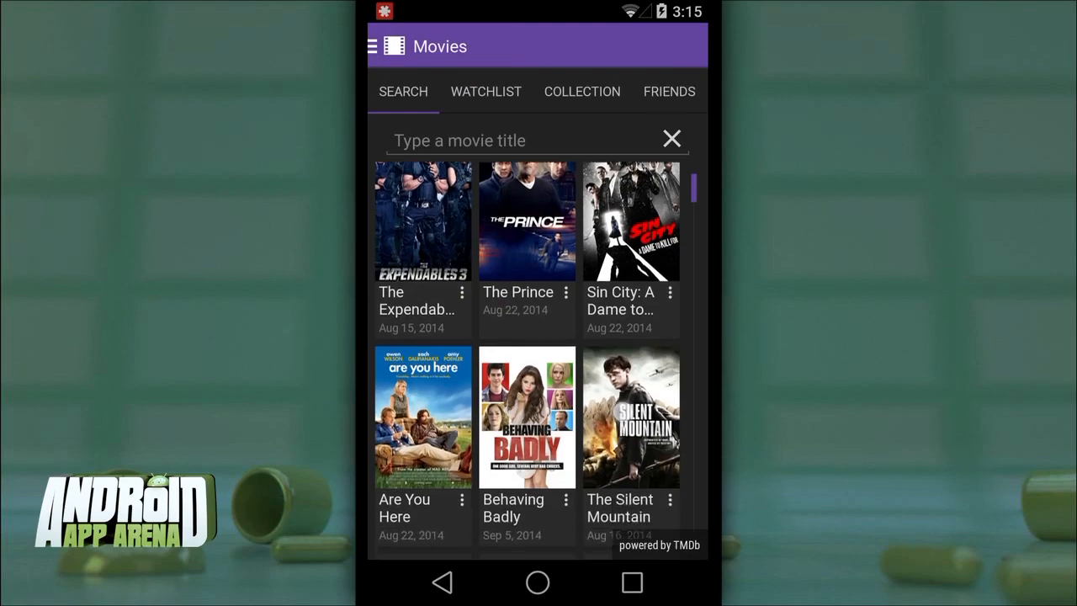
Scroll through the Movies search results before leaving SeriesGuide for TV Show Favs
{"action": "scroll", "scroll_direction": "down", "scroll_amount": 3}
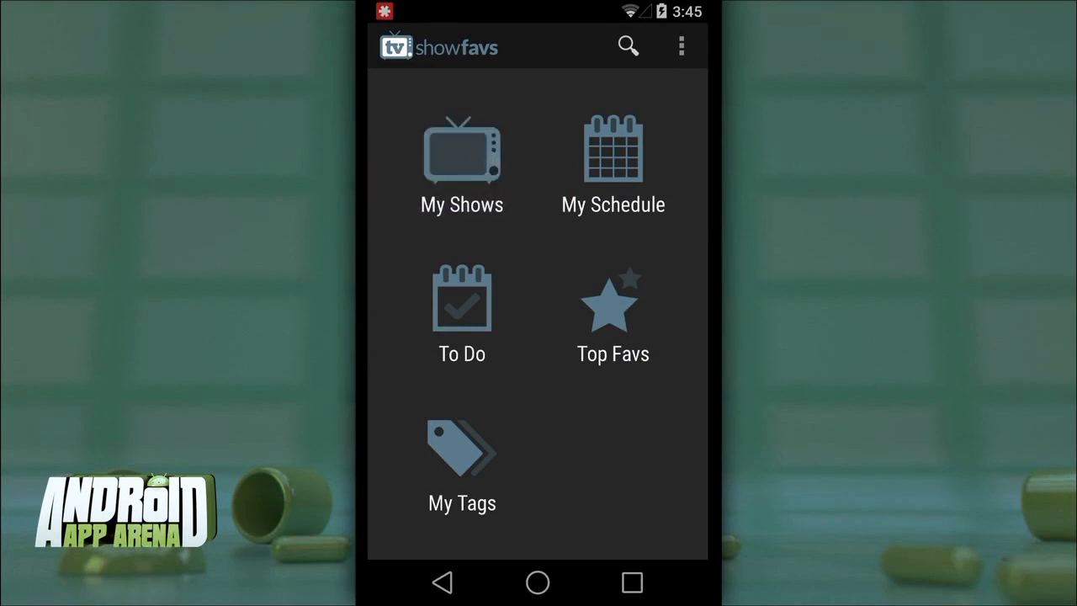
From My Shows, bring up The Daily Show With Jon Stewart and read through its overview
{"action": "left_click", "coordinate": [461, 168]}
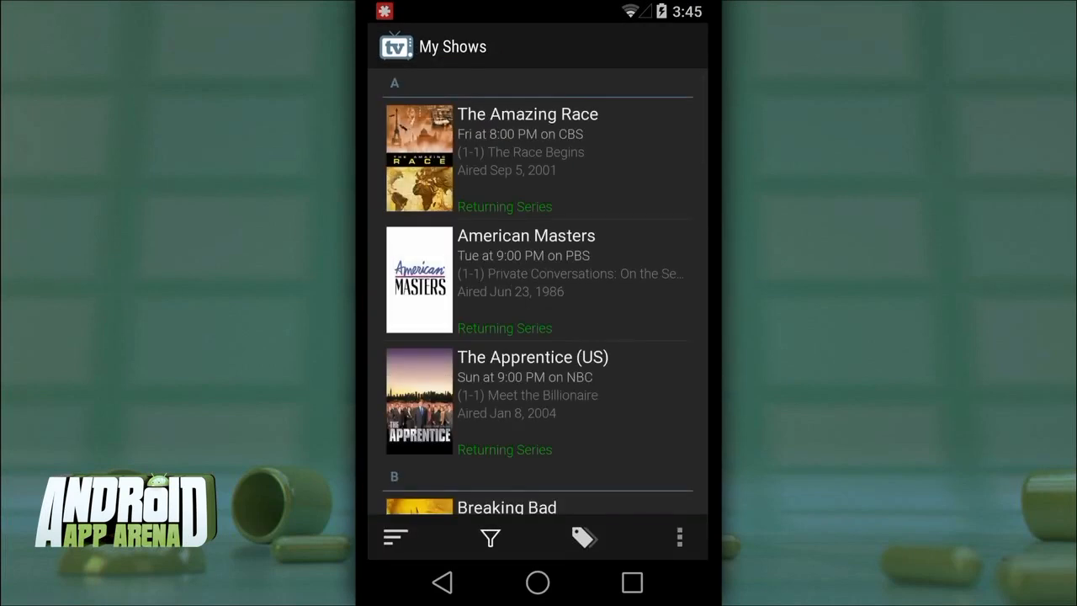
{"action": "scroll", "scroll_direction": "down", "scroll_amount": 3}
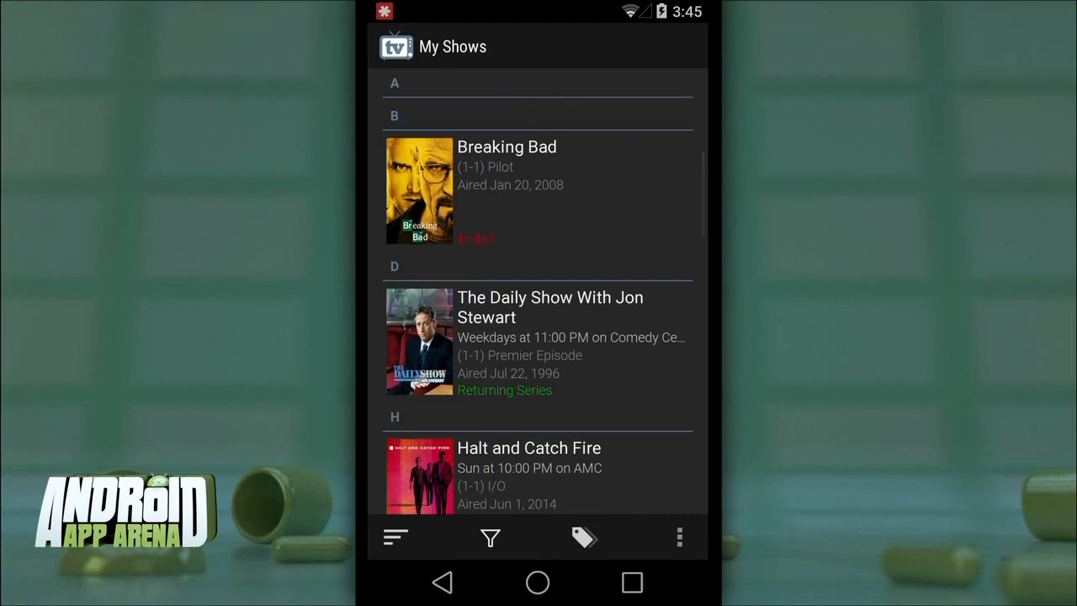
{"action": "left_click", "coordinate": [550, 340]}
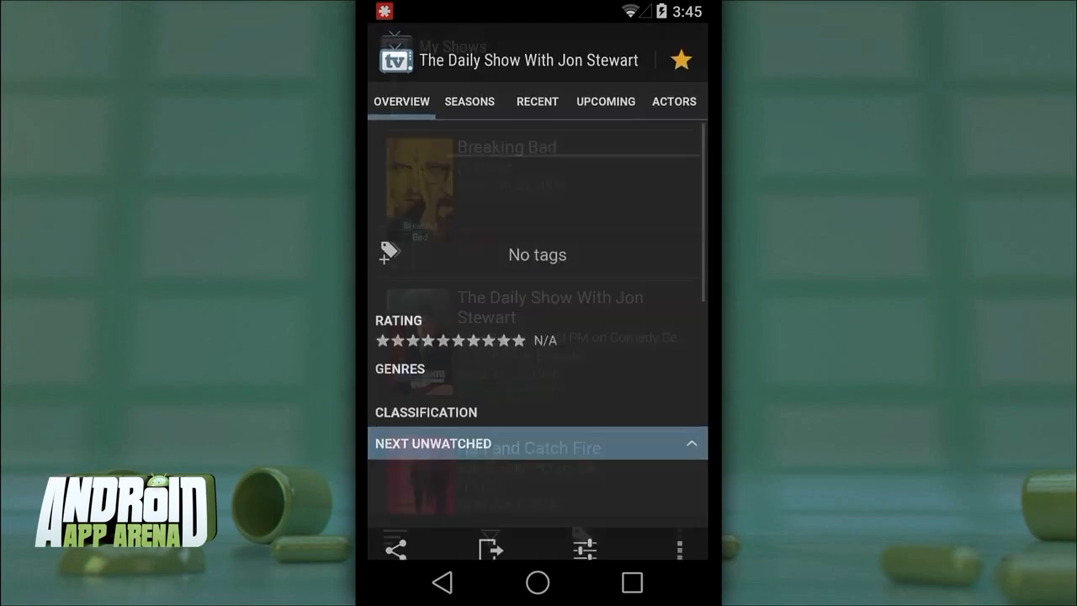
{"action": "scroll", "scroll_direction": "up", "scroll_amount": 3}
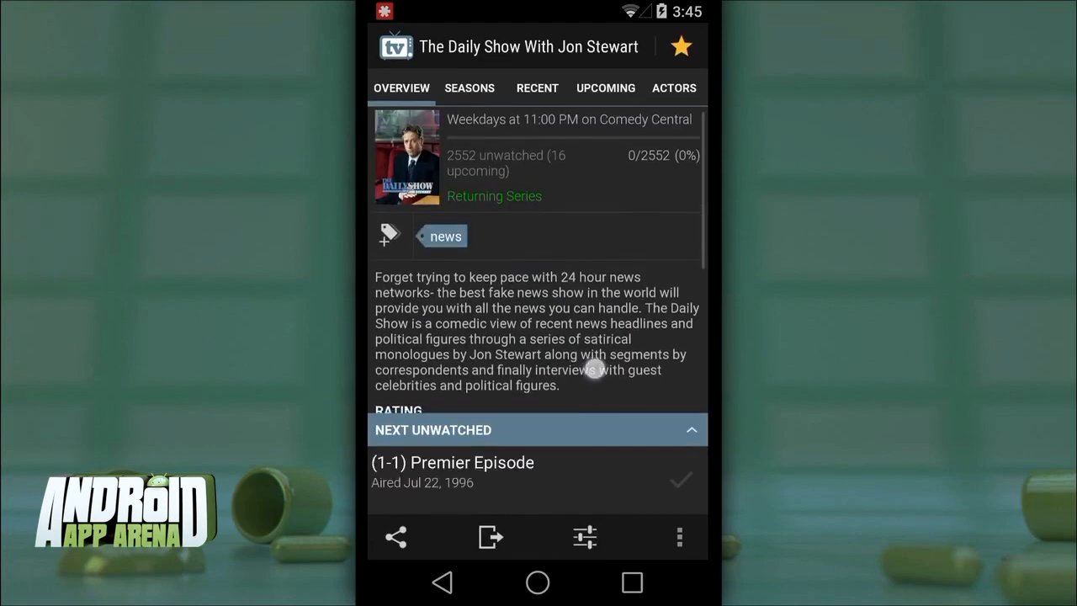
{"action": "scroll", "scroll_direction": "up", "scroll_amount": 3}
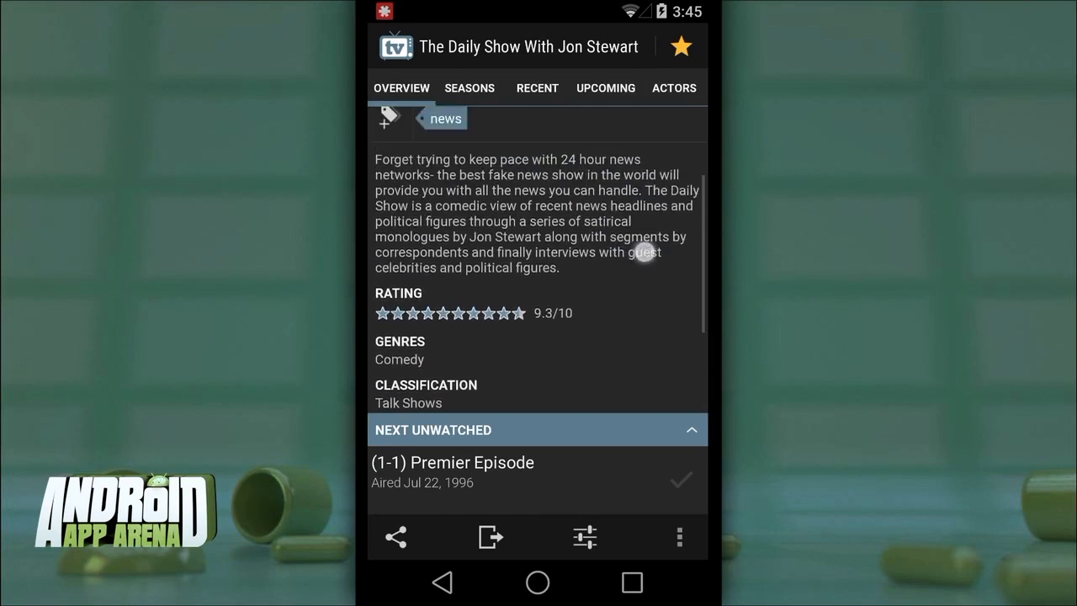
{"action": "scroll", "scroll_direction": "down", "scroll_amount": 3}
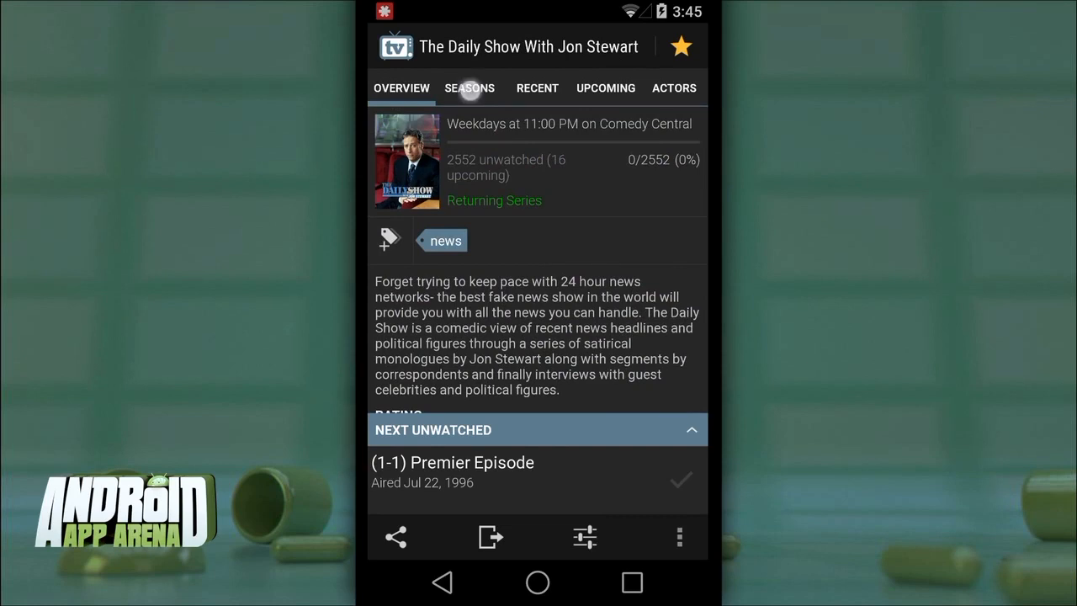
Browse the show's Seasons (season 2), Recent, Upcoming and Actors lists, then return to the home menu
{"action": "left_click", "coordinate": [467, 88]}
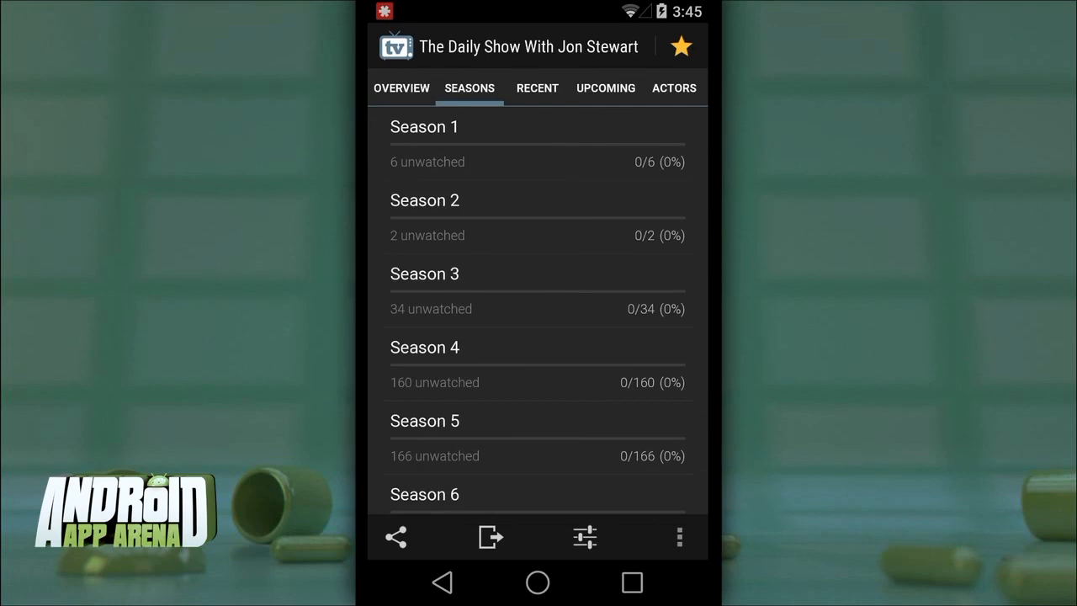
{"action": "left_click", "coordinate": [424, 200]}
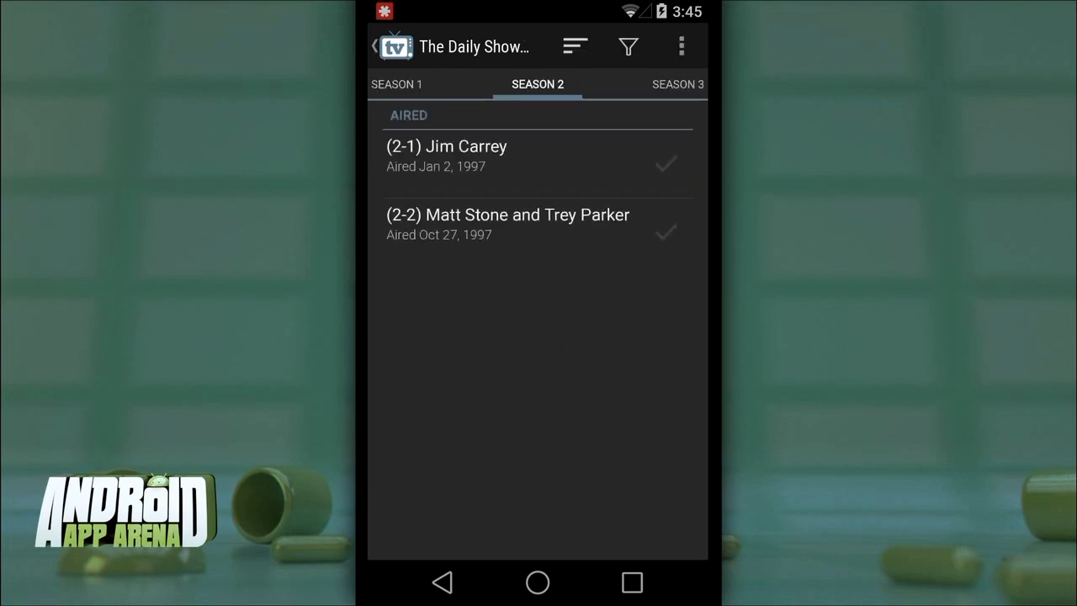
{"action": "left_click", "coordinate": [395, 46]}
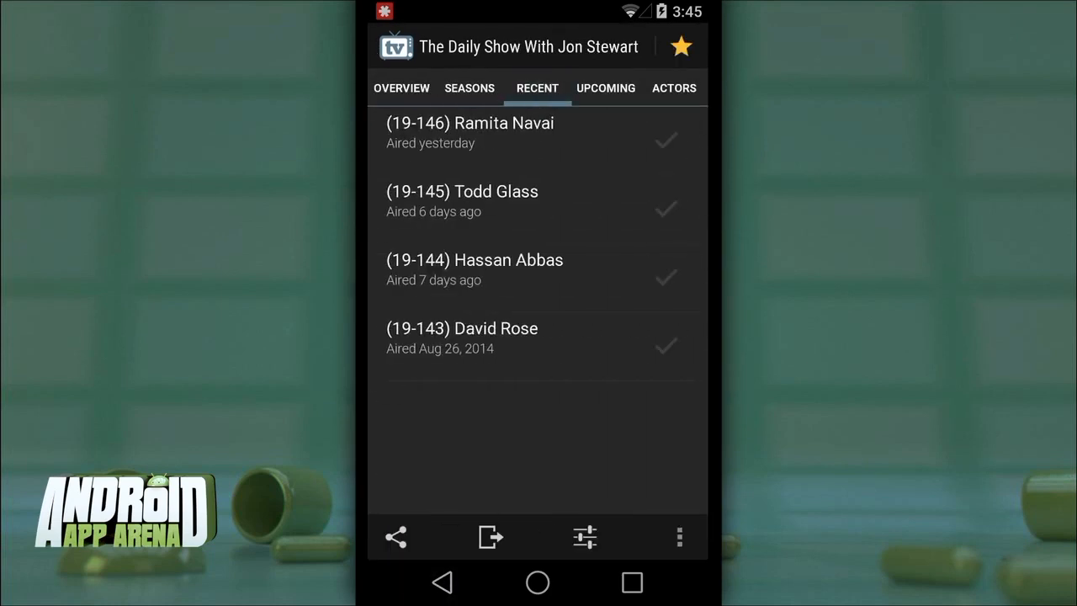
{"action": "left_click", "coordinate": [606, 88]}
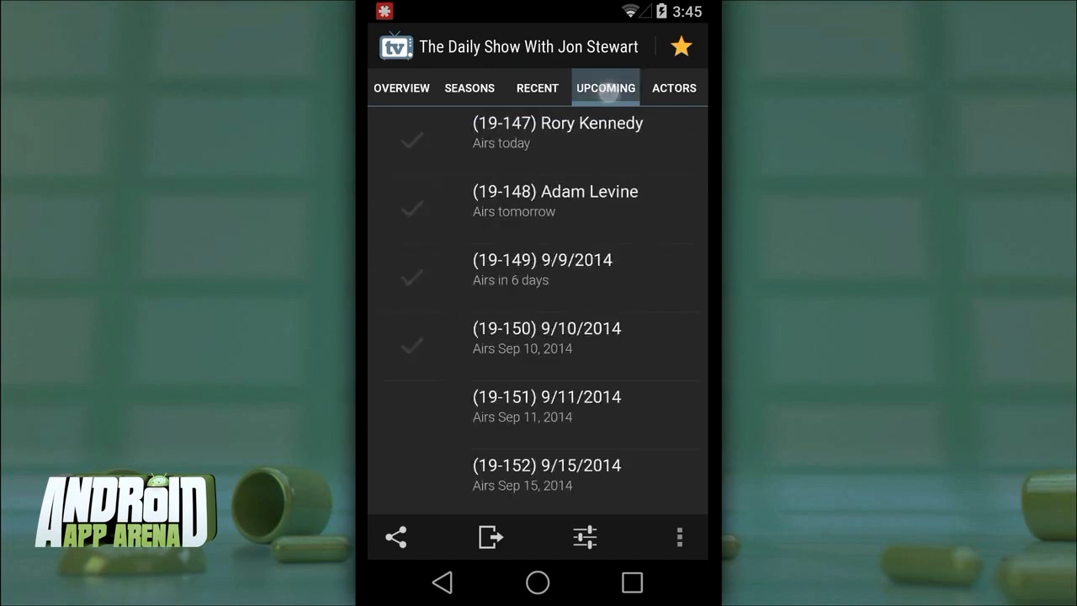
{"action": "left_click", "coordinate": [606, 87]}
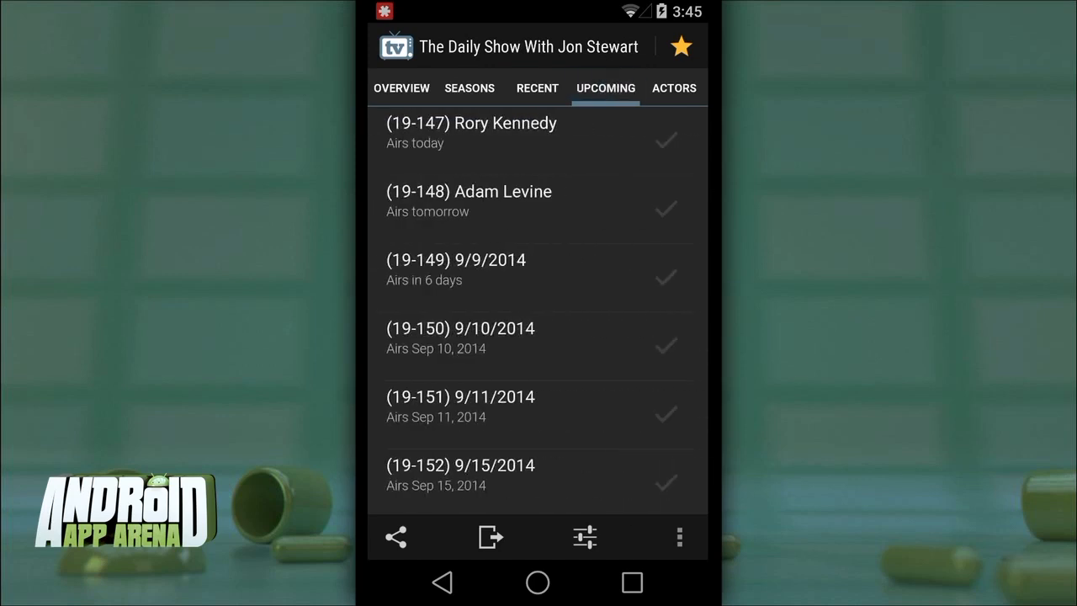
{"action": "left_click", "coordinate": [673, 87]}
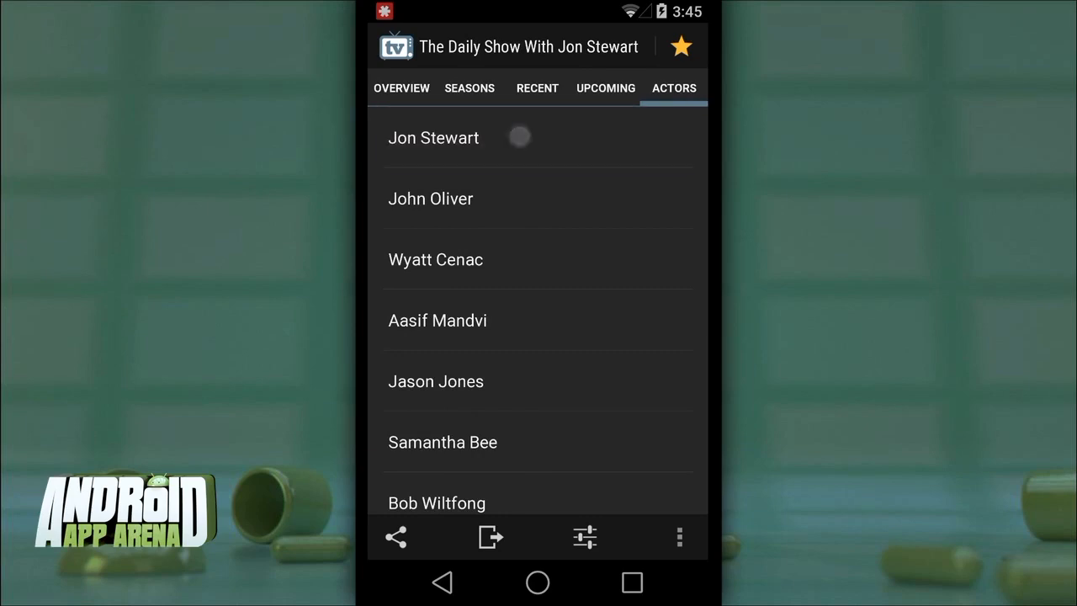
{"action": "left_click", "coordinate": [432, 138]}
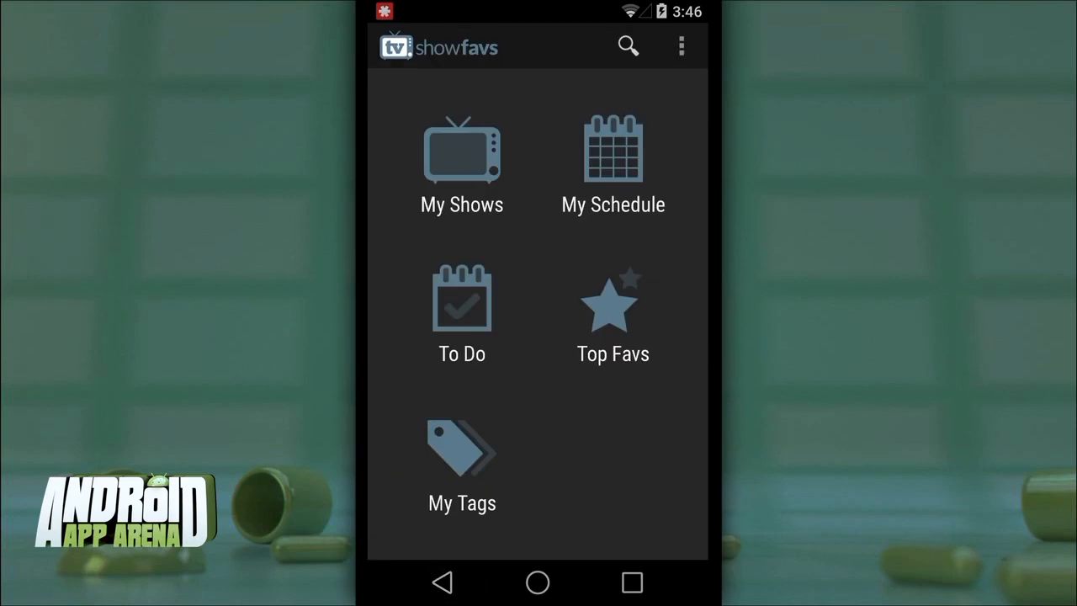
Check the To Do unwatched-episodes list and Top Favs filter options, then enter Preferences
{"action": "left_click", "coordinate": [461, 160]}
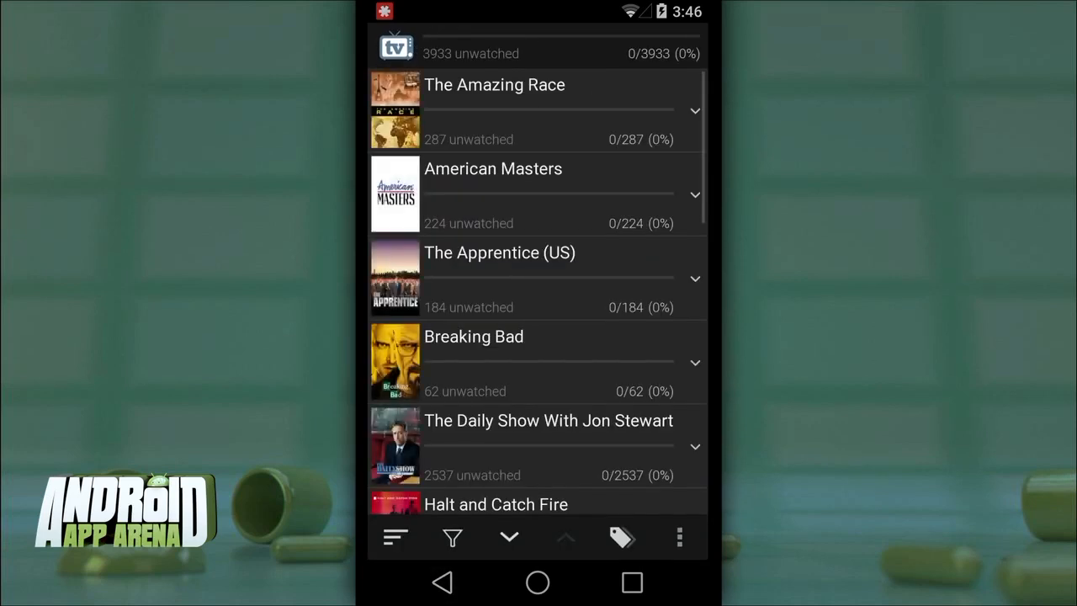
{"action": "scroll", "scroll_direction": "down", "scroll_amount": 3}
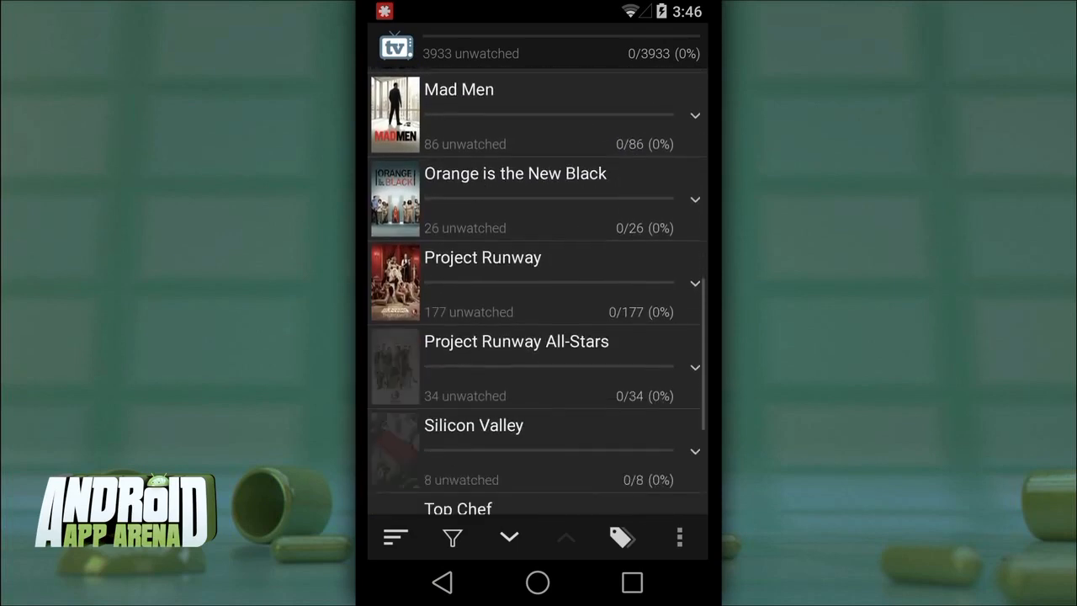
{"action": "scroll", "scroll_direction": "up", "scroll_amount": 3}
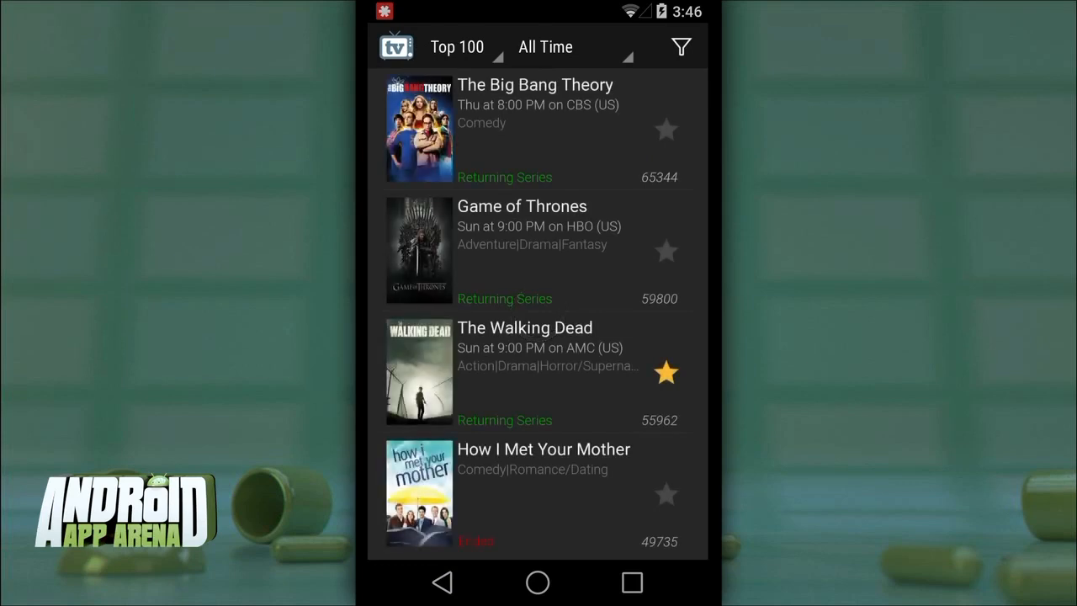
{"action": "left_click", "coordinate": [680, 47]}
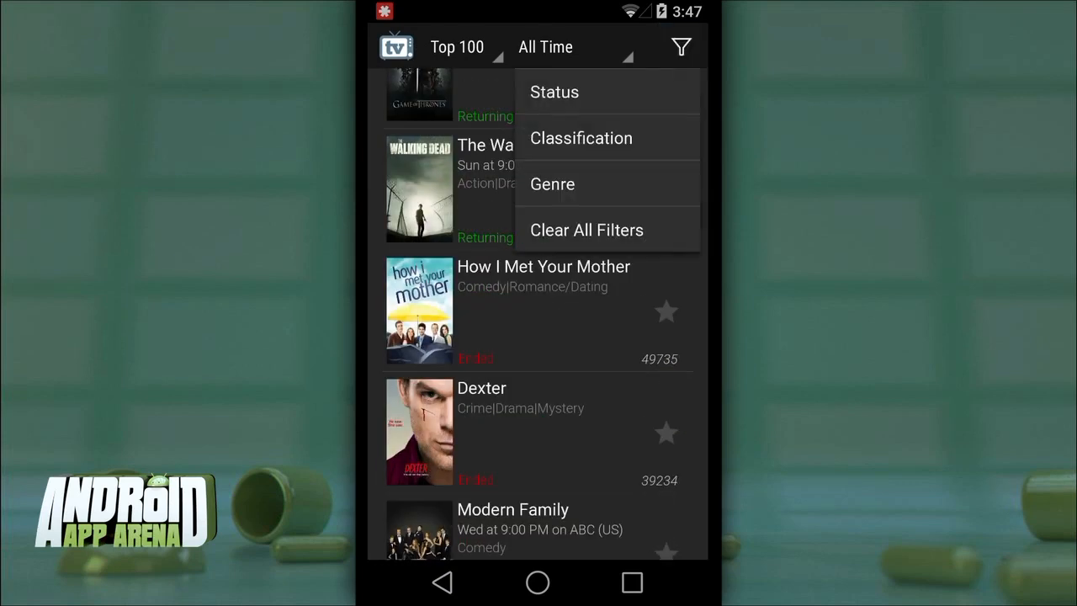
{"action": "left_click", "coordinate": [552, 183]}
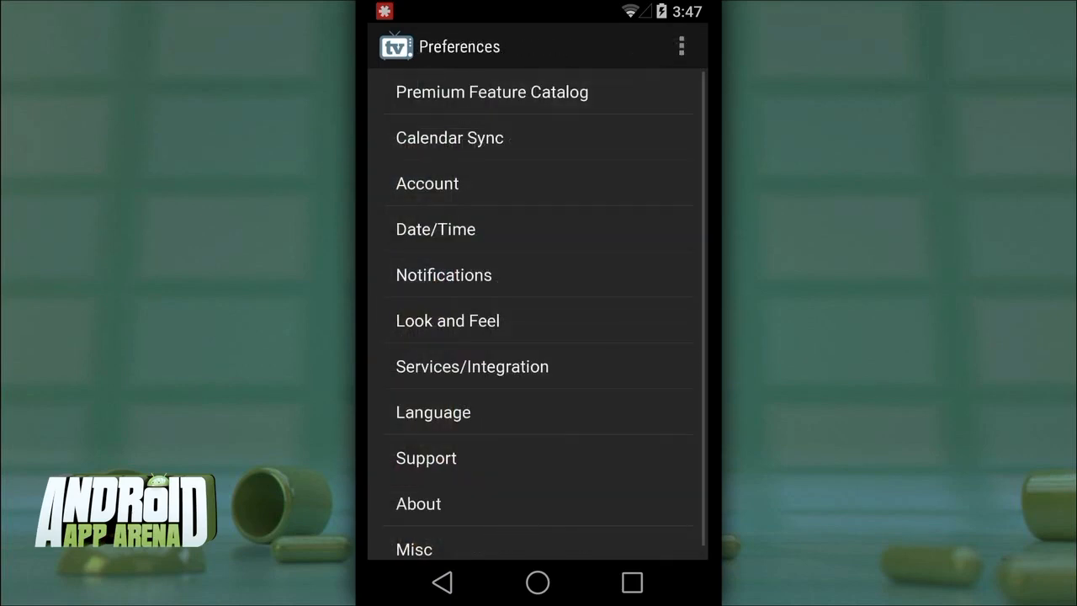
Inspect the Calendar Sync preference and its Enable option, then go back to the home menu
{"action": "left_click", "coordinate": [450, 138]}
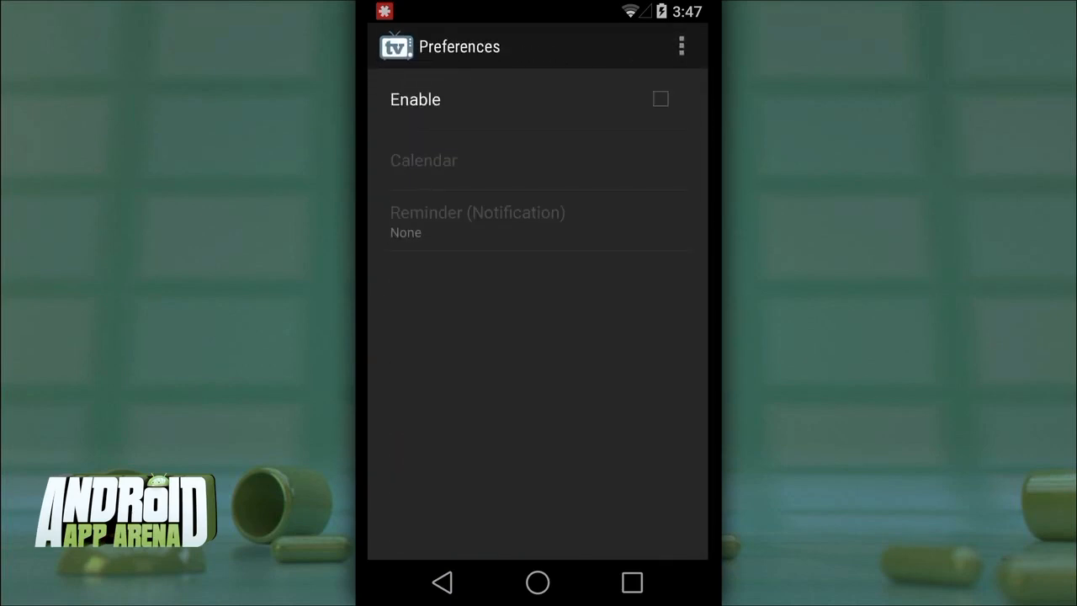
{"action": "left_click", "coordinate": [659, 98]}
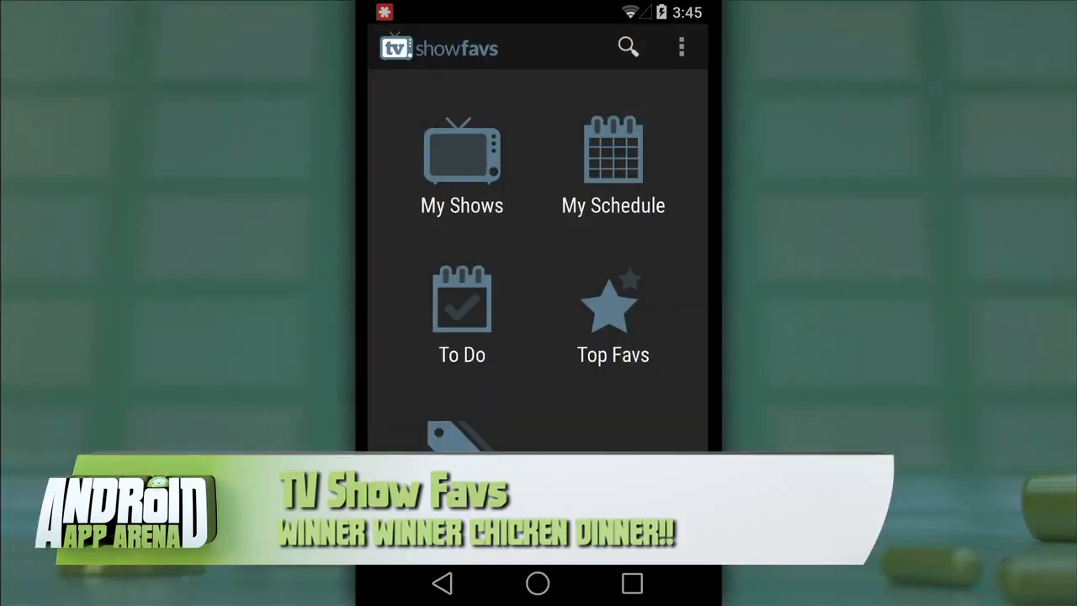
Leave the app to show the TV Show Favs Upcoming-episodes widget on the launcher
{"action": "left_click", "coordinate": [461, 164]}
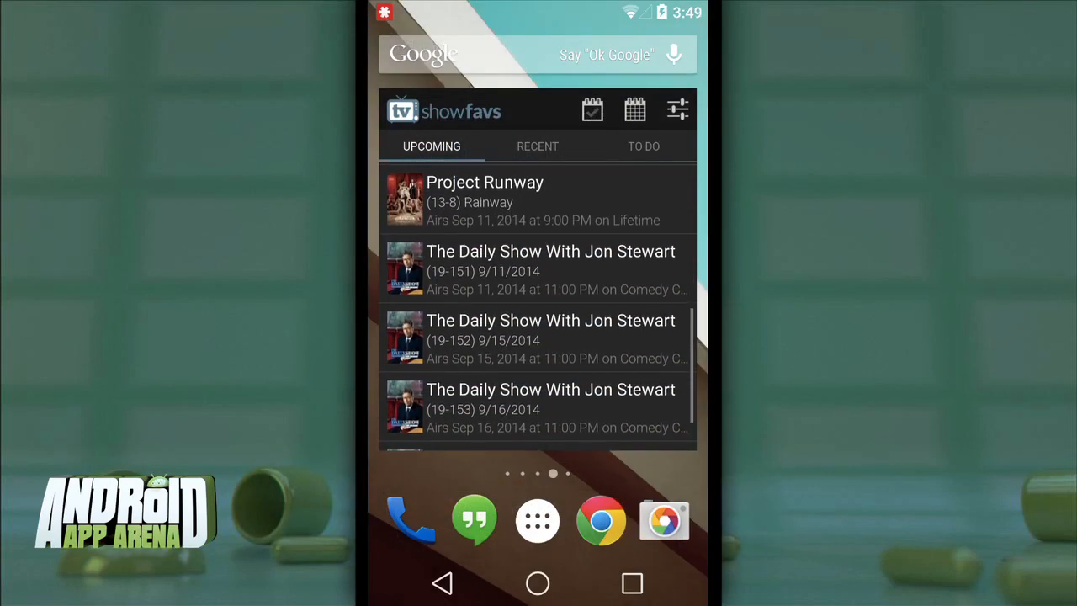
{"action": "left_click", "coordinate": [643, 145]}
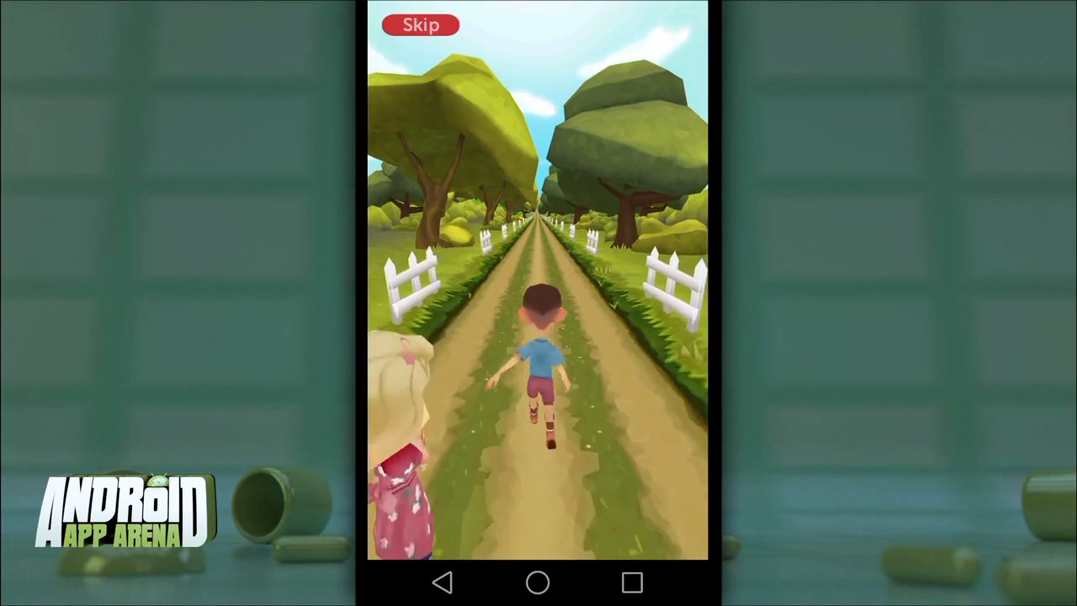
Skip the intro run so the Stack of Coins offer (5600 coins for $0.99) appears
{"action": "left_click", "coordinate": [420, 25]}
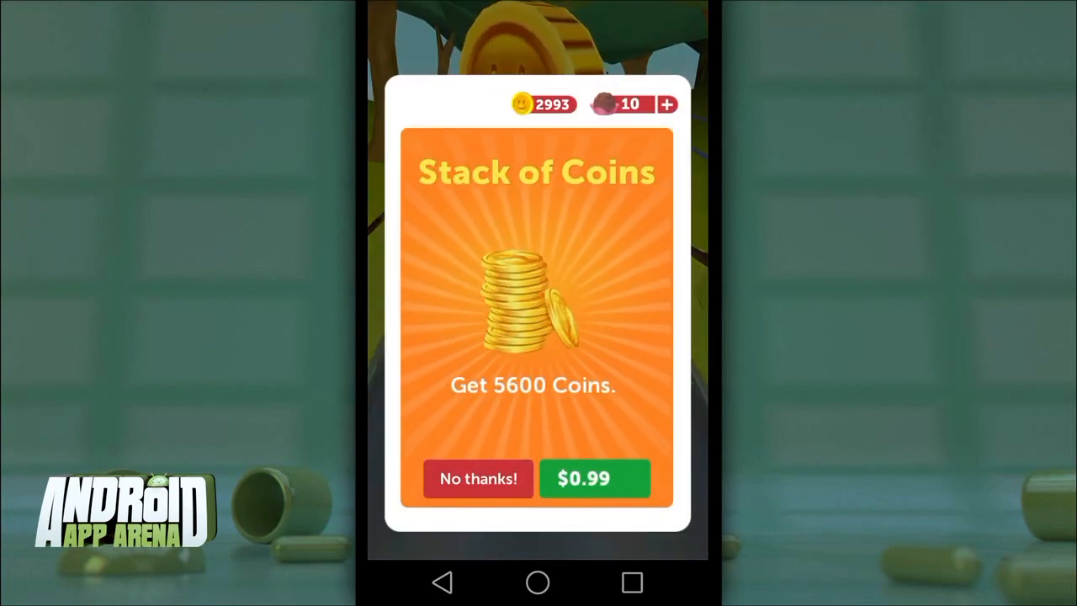
Decline the coin offer, leave the Helmets store, and start a run in the Alabama zone
{"action": "left_click", "coordinate": [477, 478]}
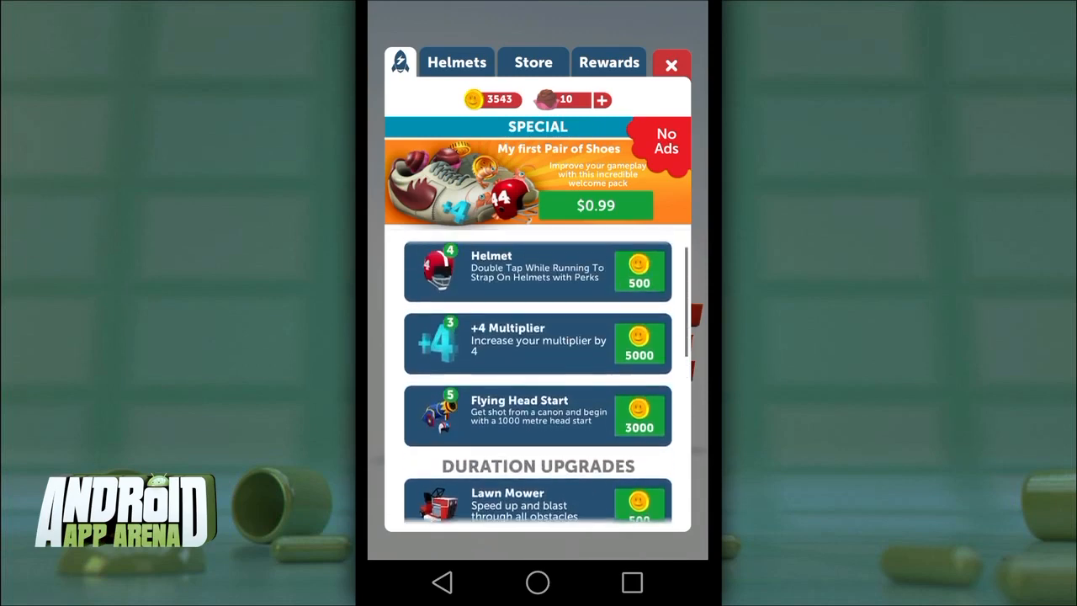
{"action": "left_click", "coordinate": [671, 64]}
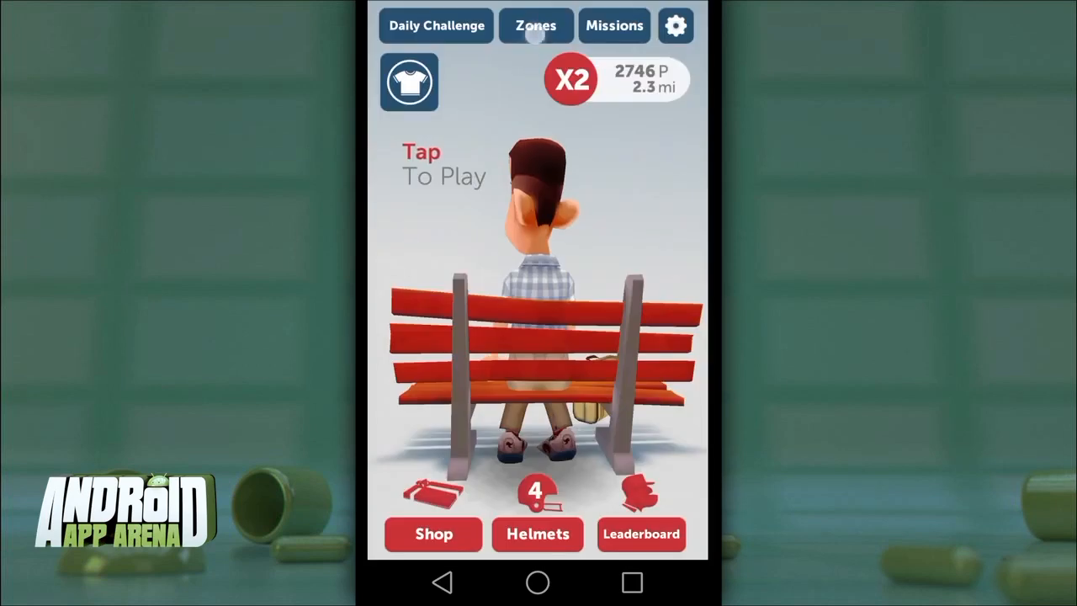
{"action": "left_click", "coordinate": [535, 26]}
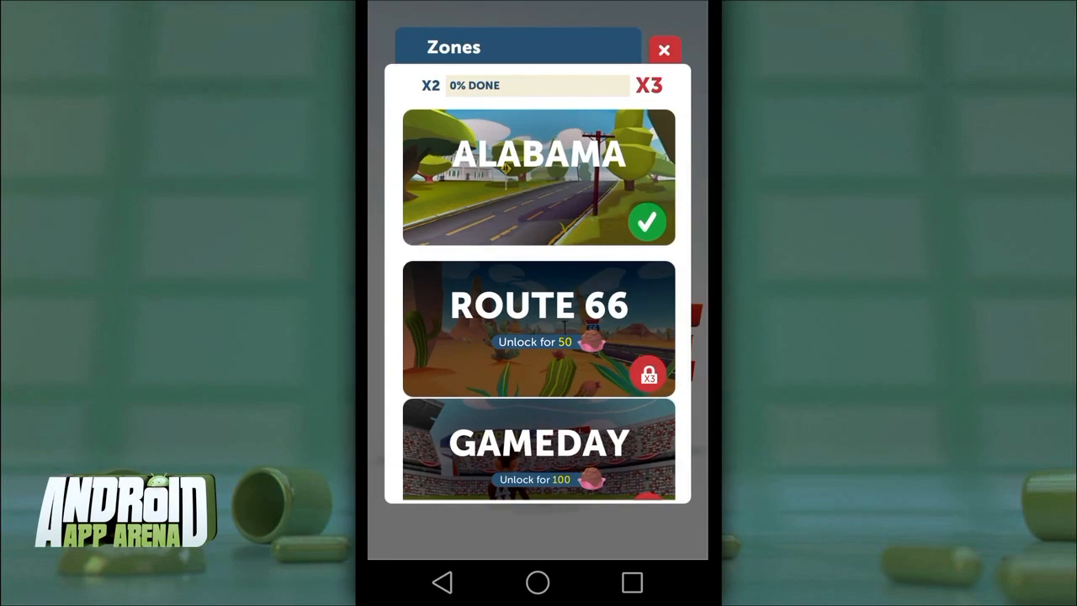
{"action": "left_click", "coordinate": [538, 177]}
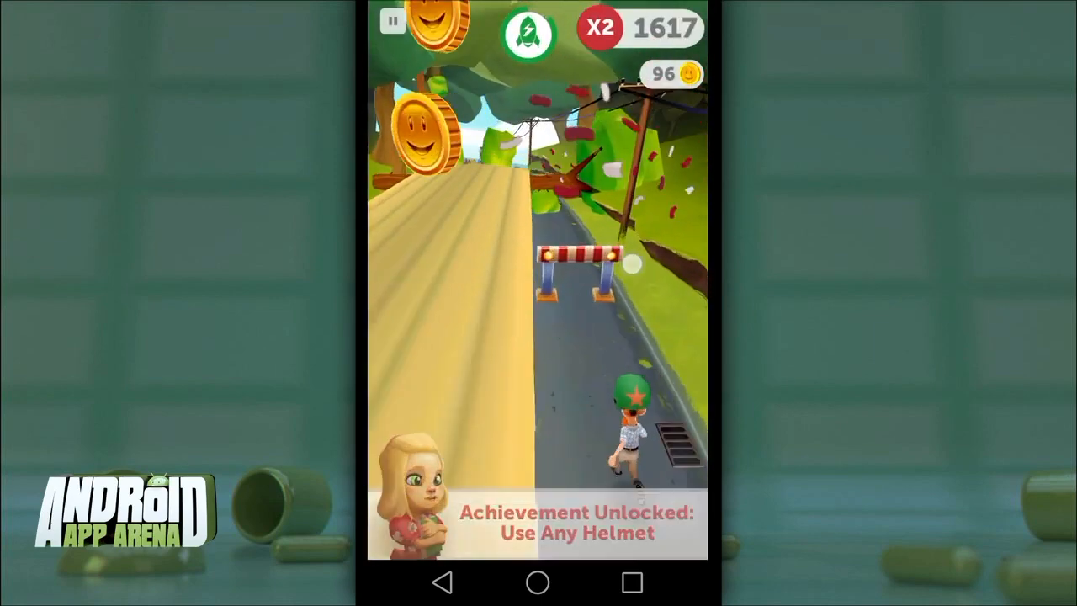